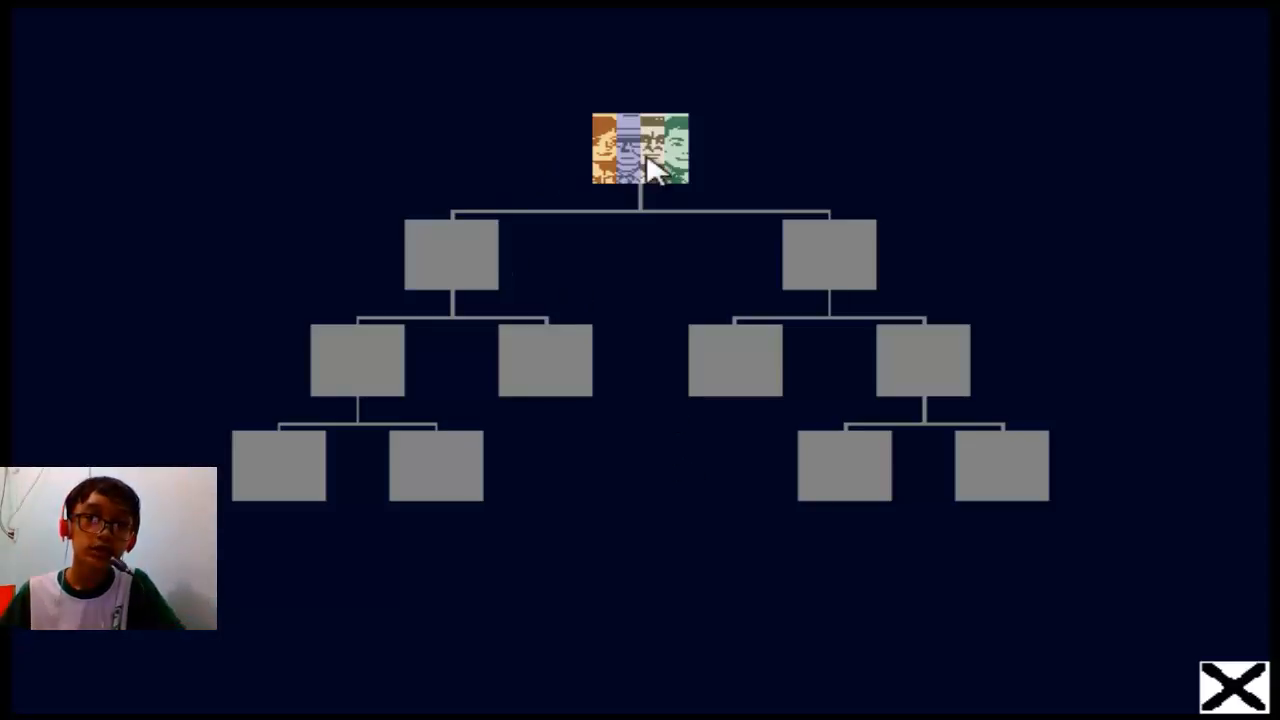
mouse_move(1102, 626)
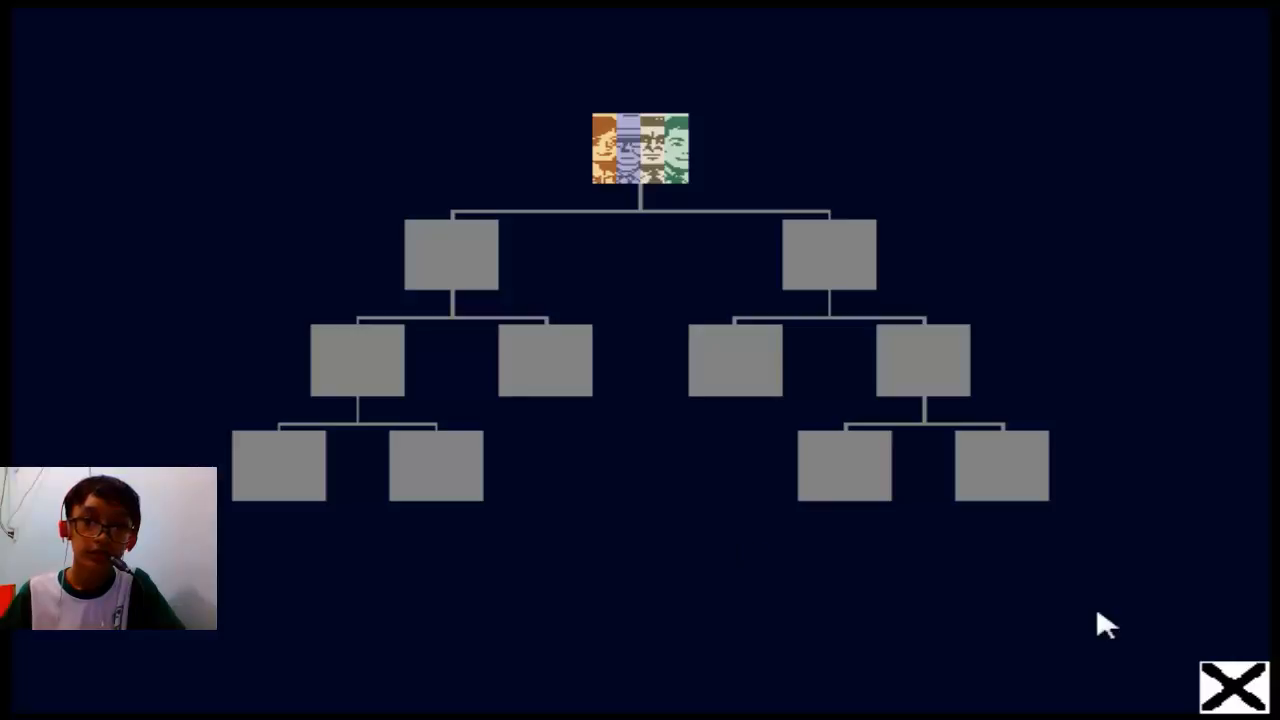
mouse_move(670, 160)
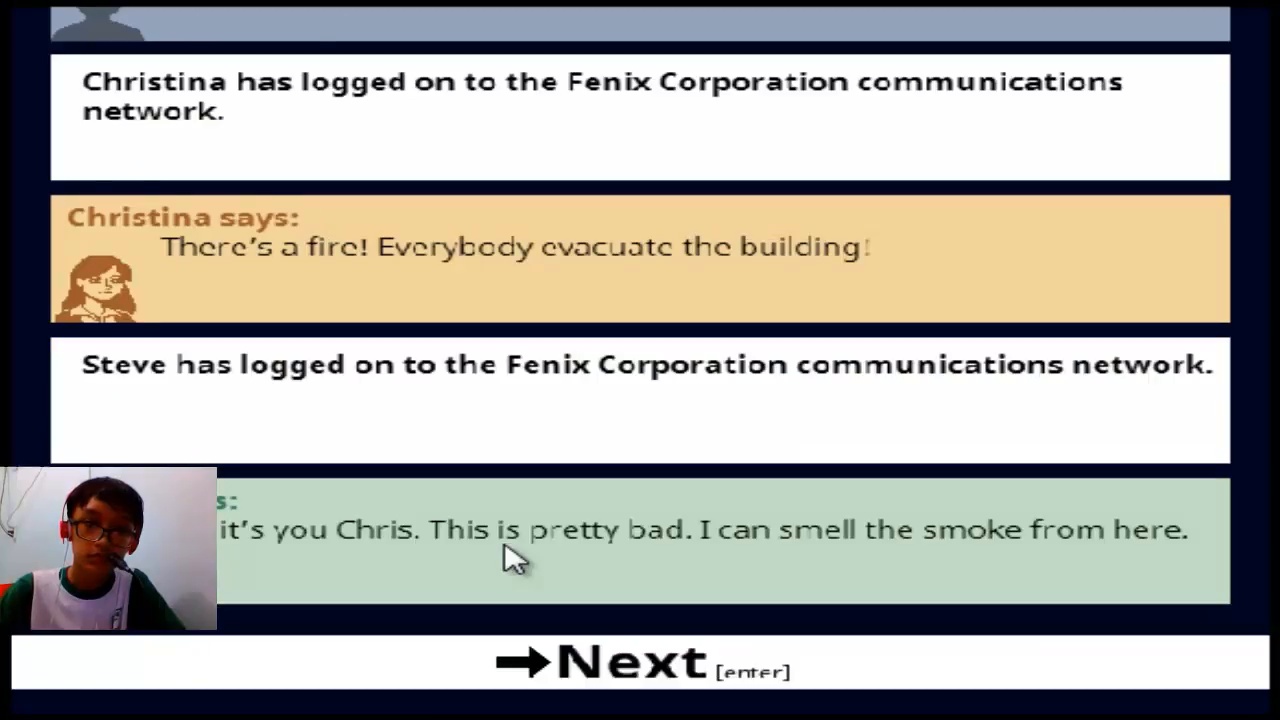
Advance the opening chat through Troy's confession until the first tutorial board appears
key("enter")
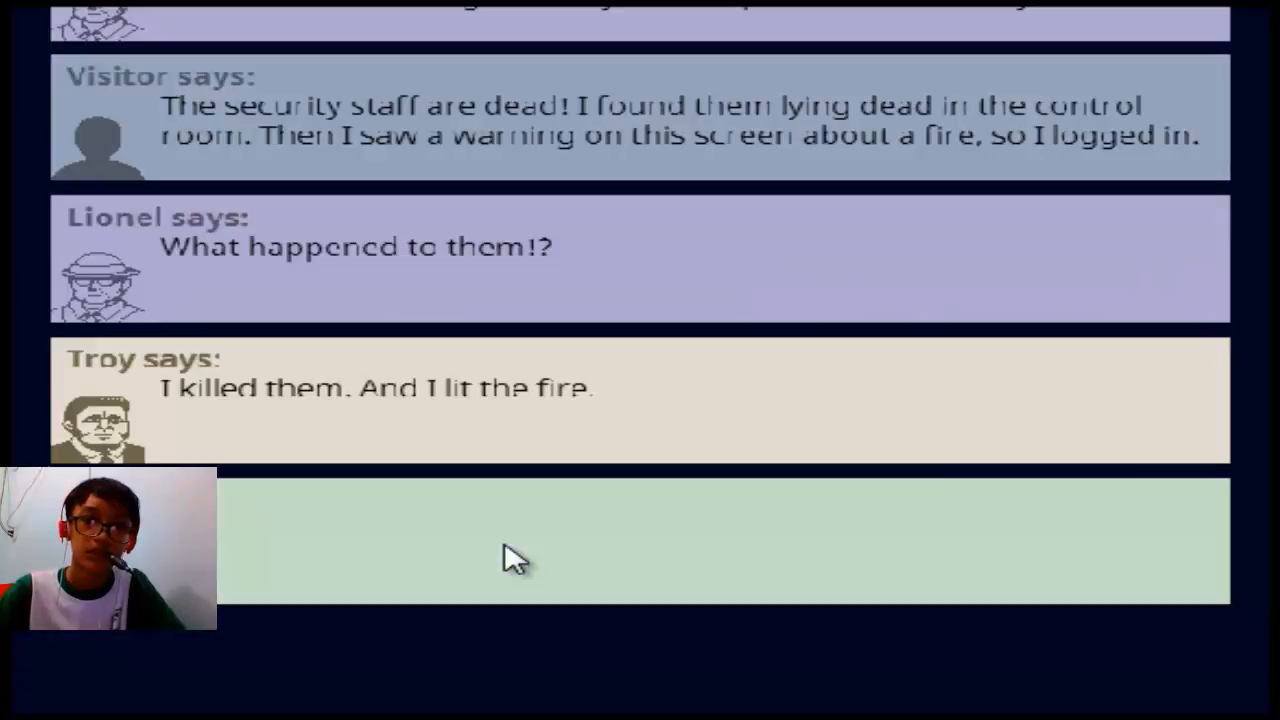
key("enter")
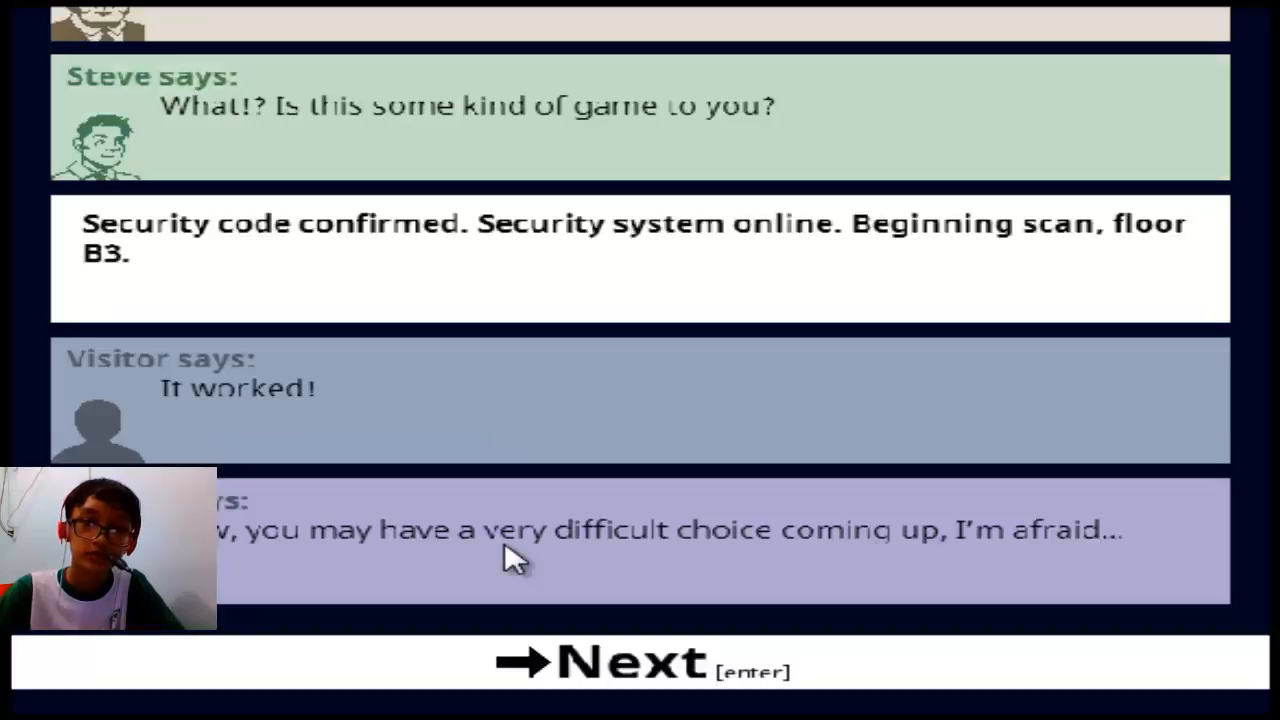
left_click(610, 676)
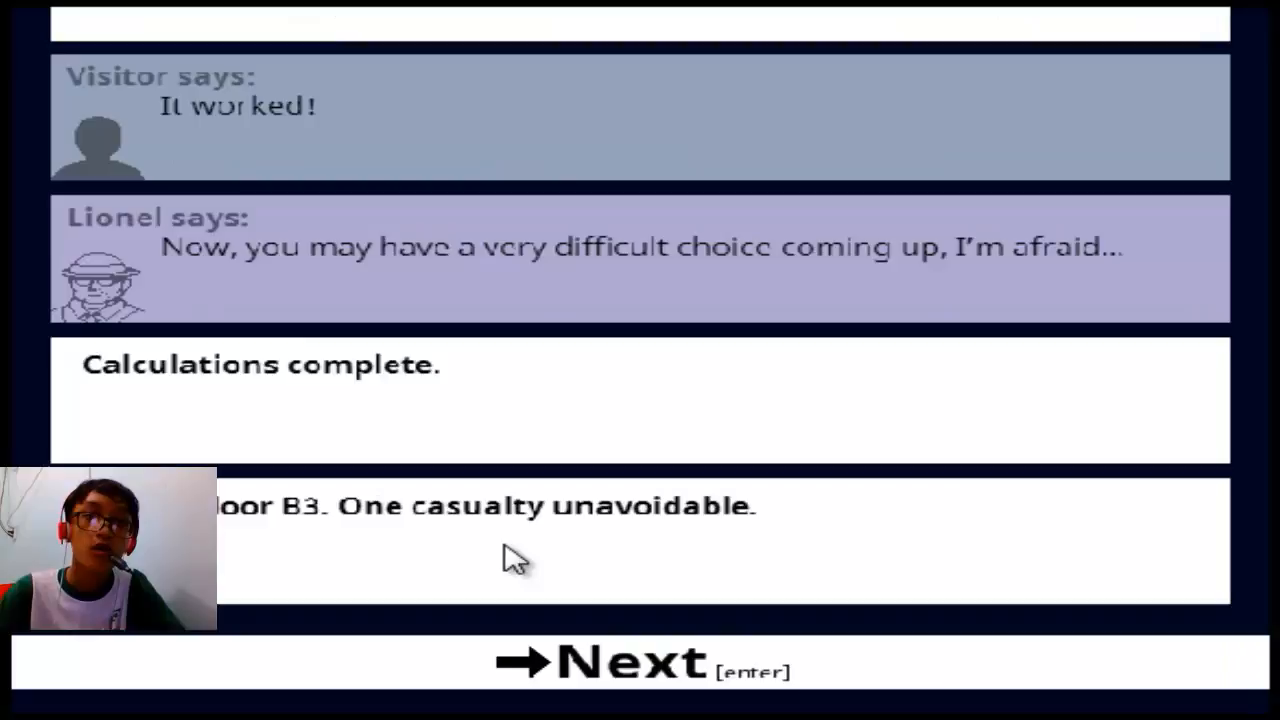
left_click(620, 680)
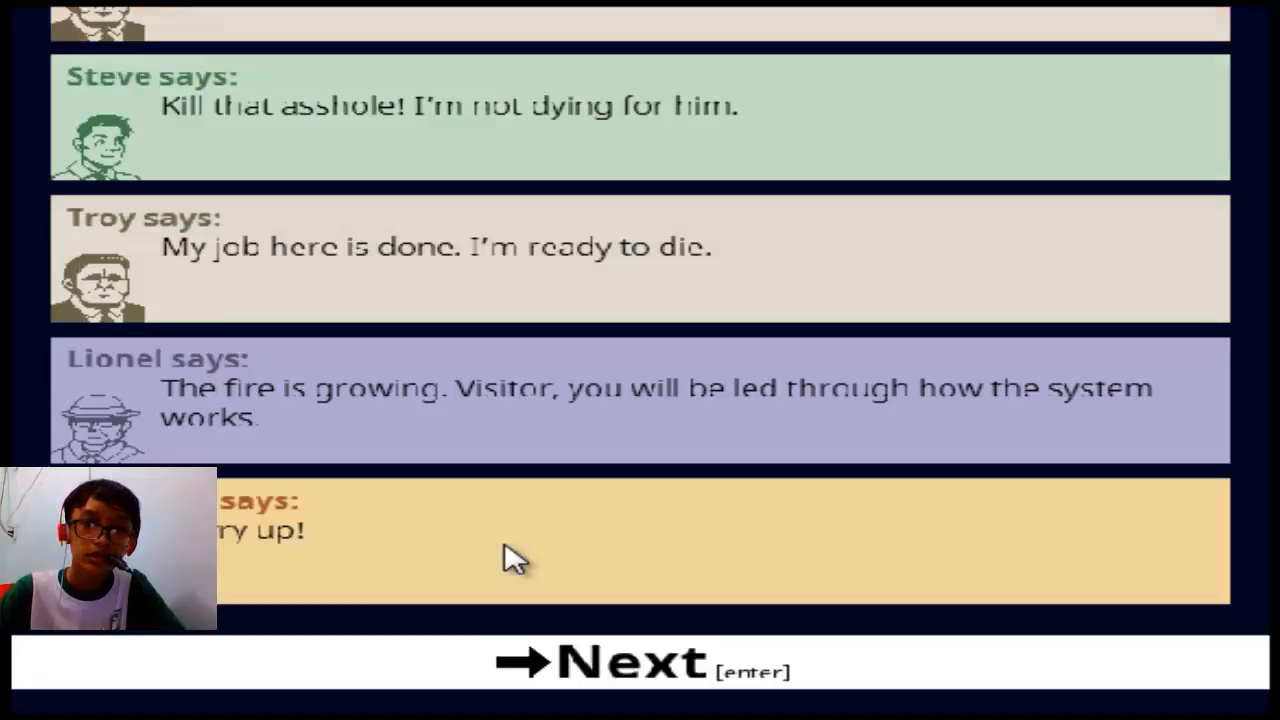
left_click(620, 660)
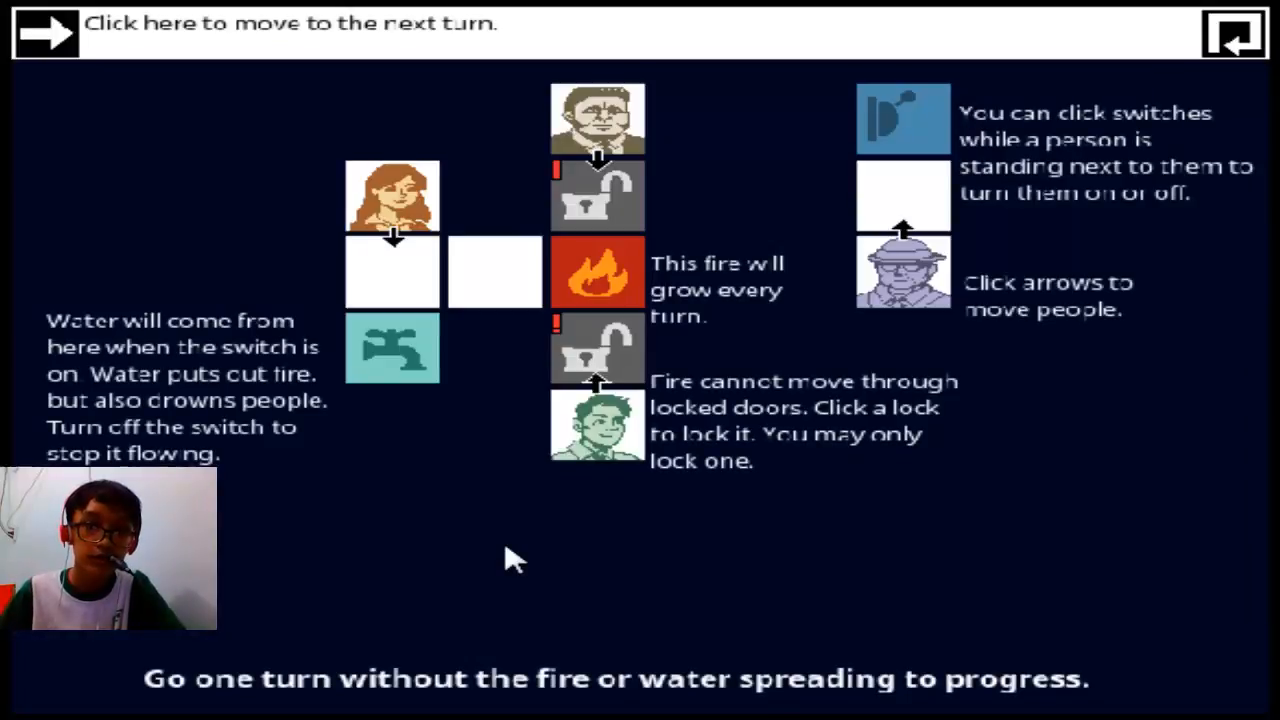
mouse_move(392, 330)
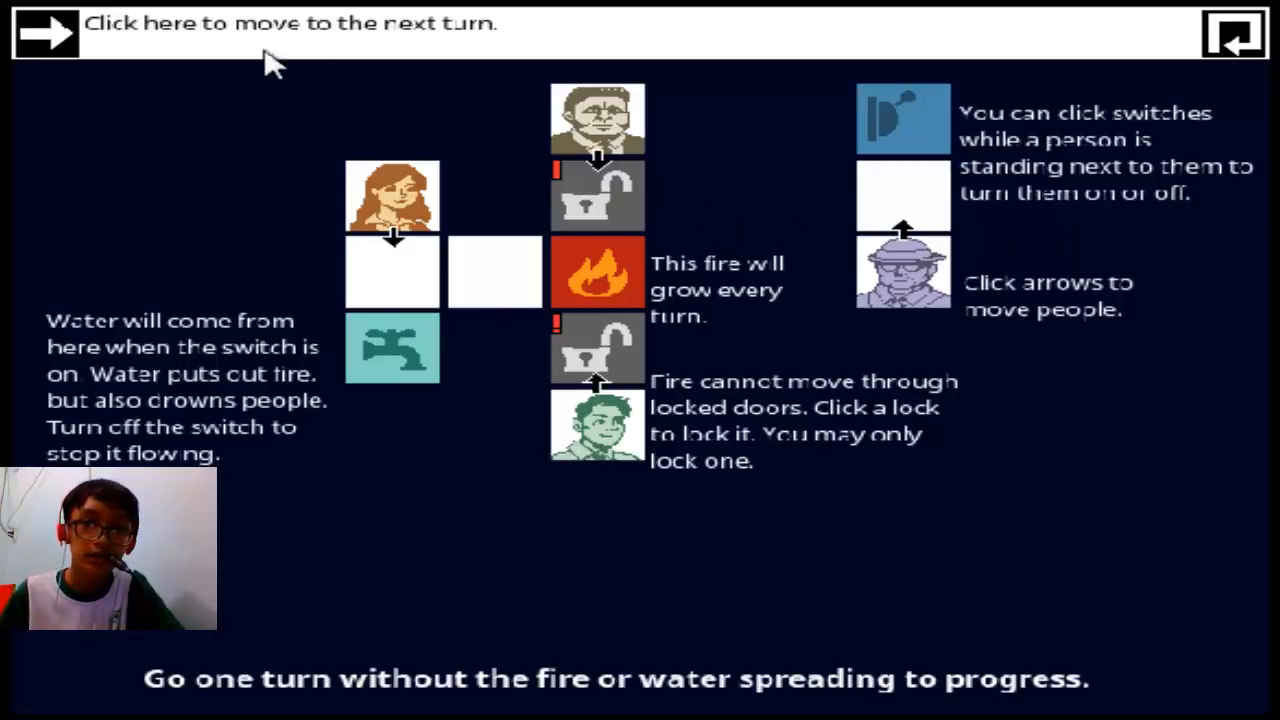
mouse_move(140, 58)
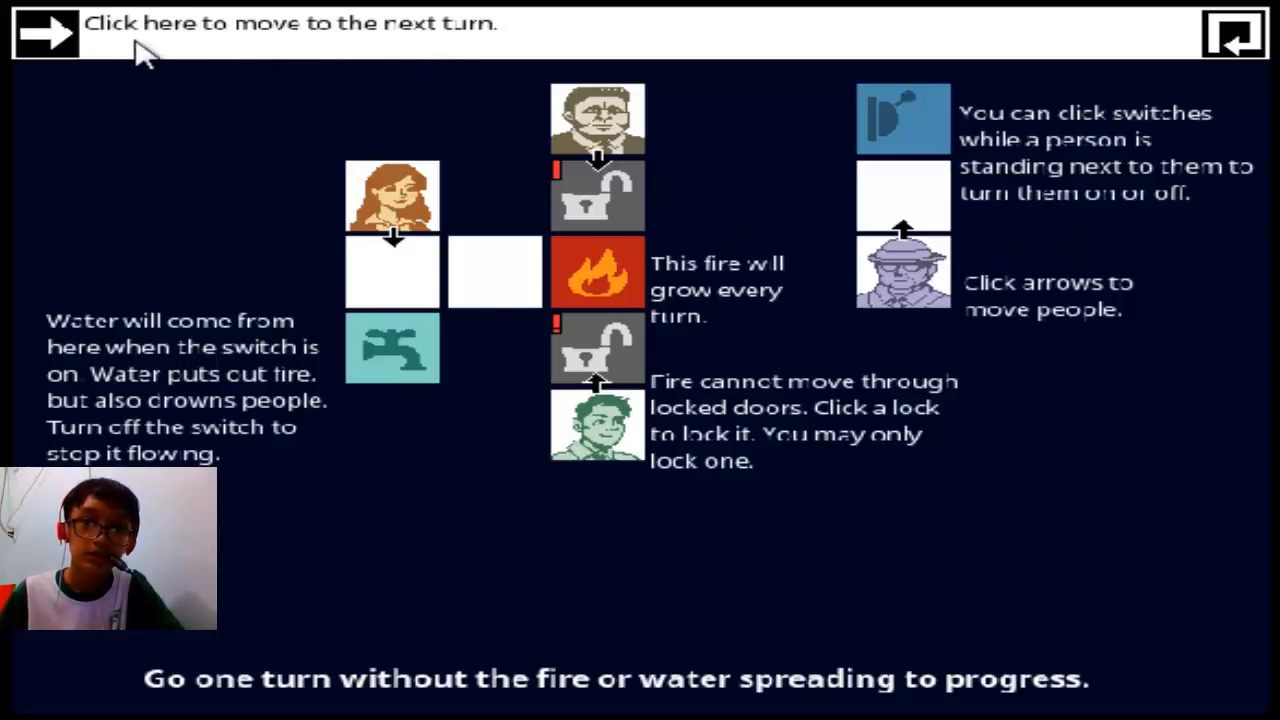
End the turn so the fire spreads, then move Christina down beside the water switch
left_click(42, 36)
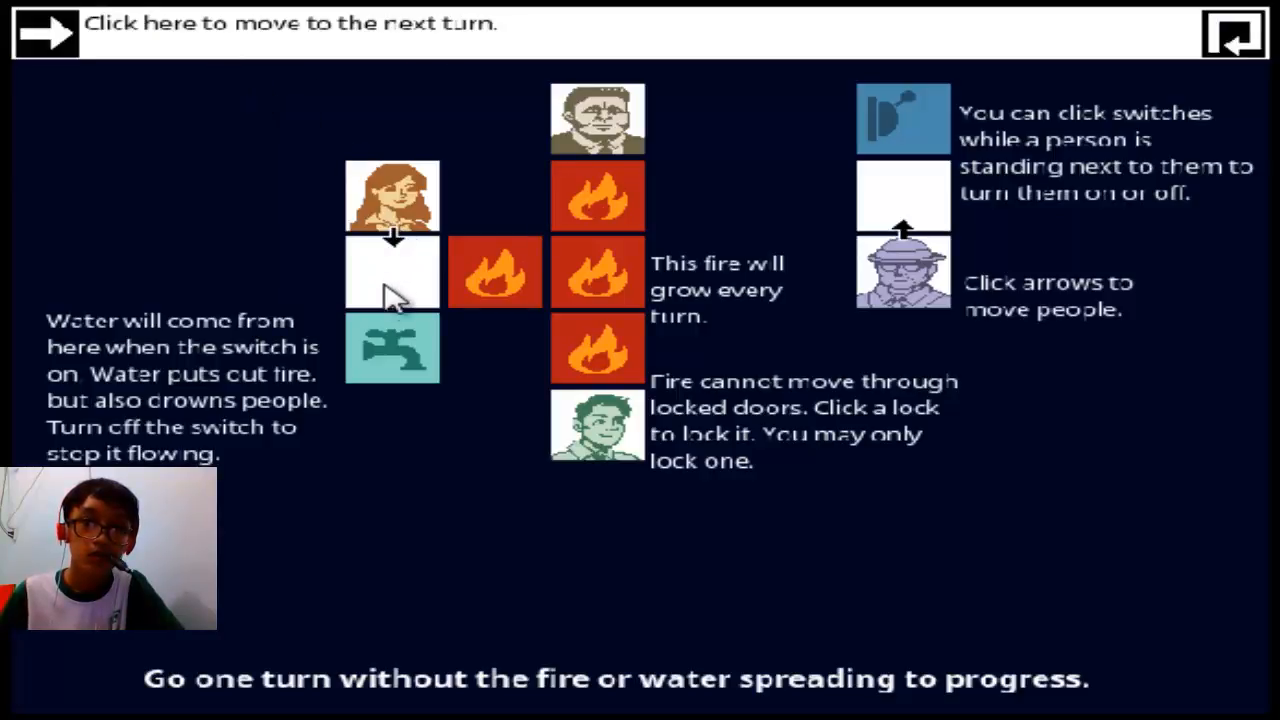
left_click(392, 236)
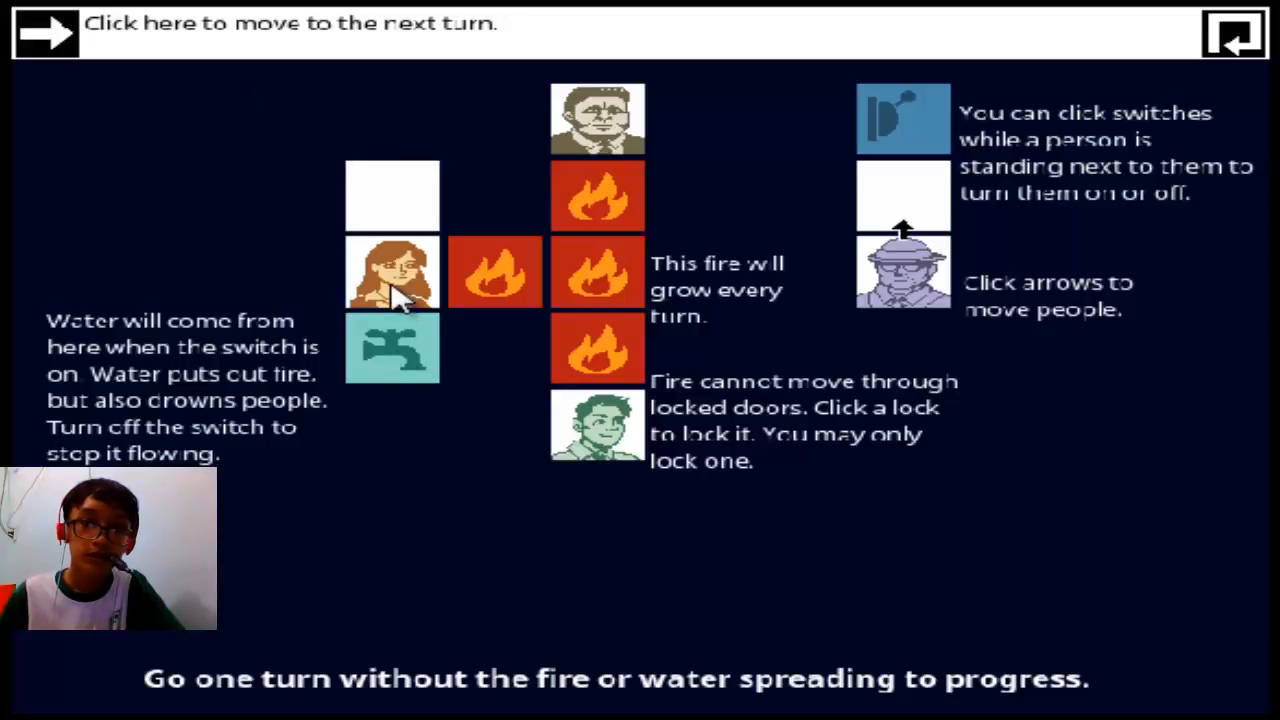
mouse_move(956, 290)
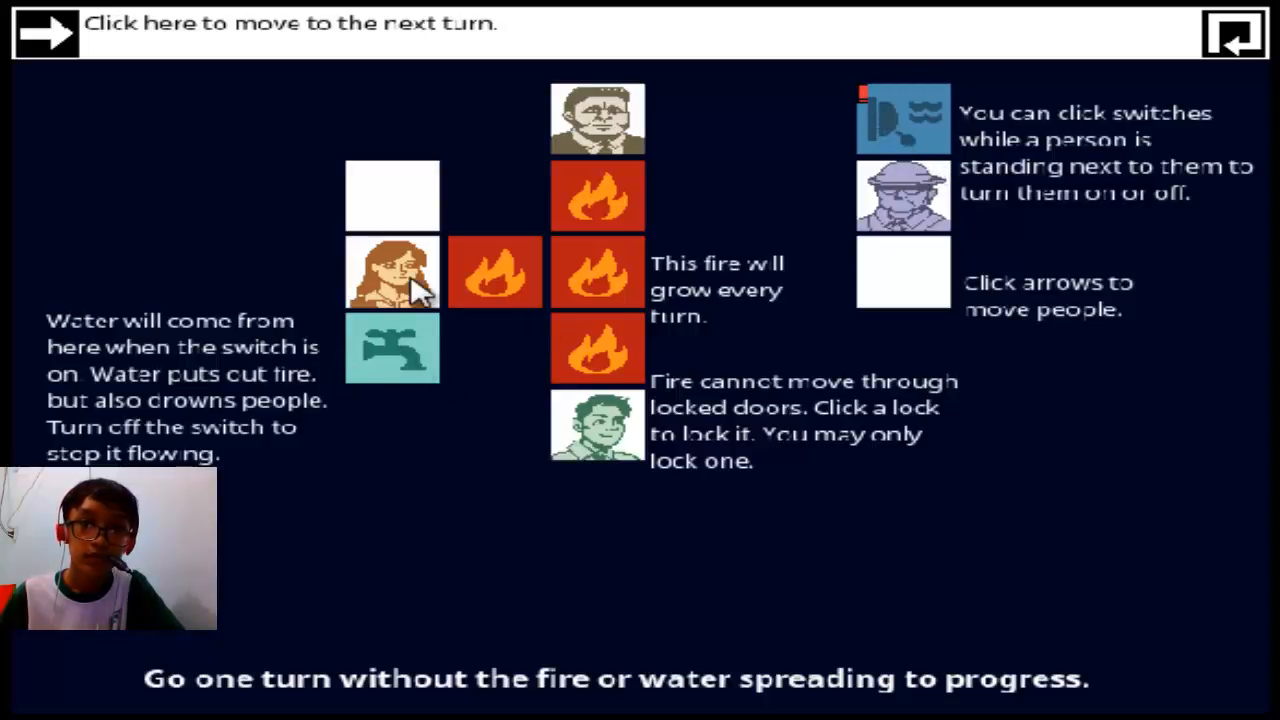
mouse_move(892, 224)
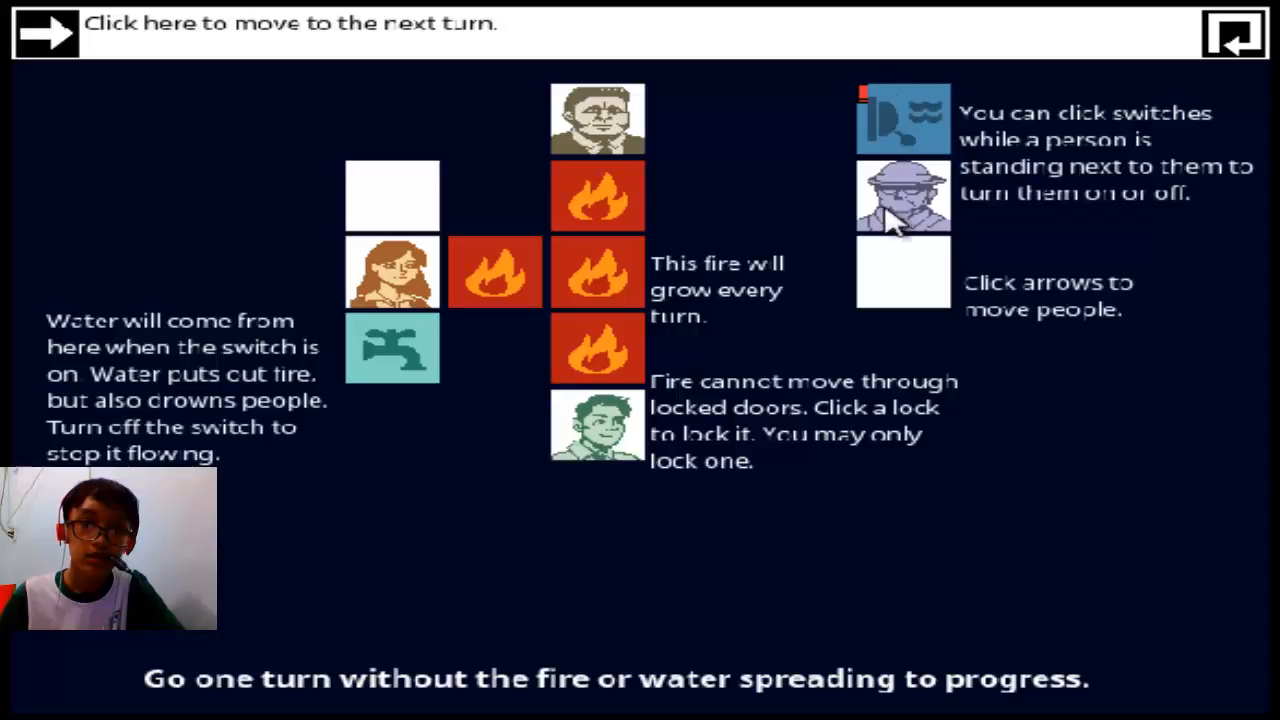
mouse_move(408, 384)
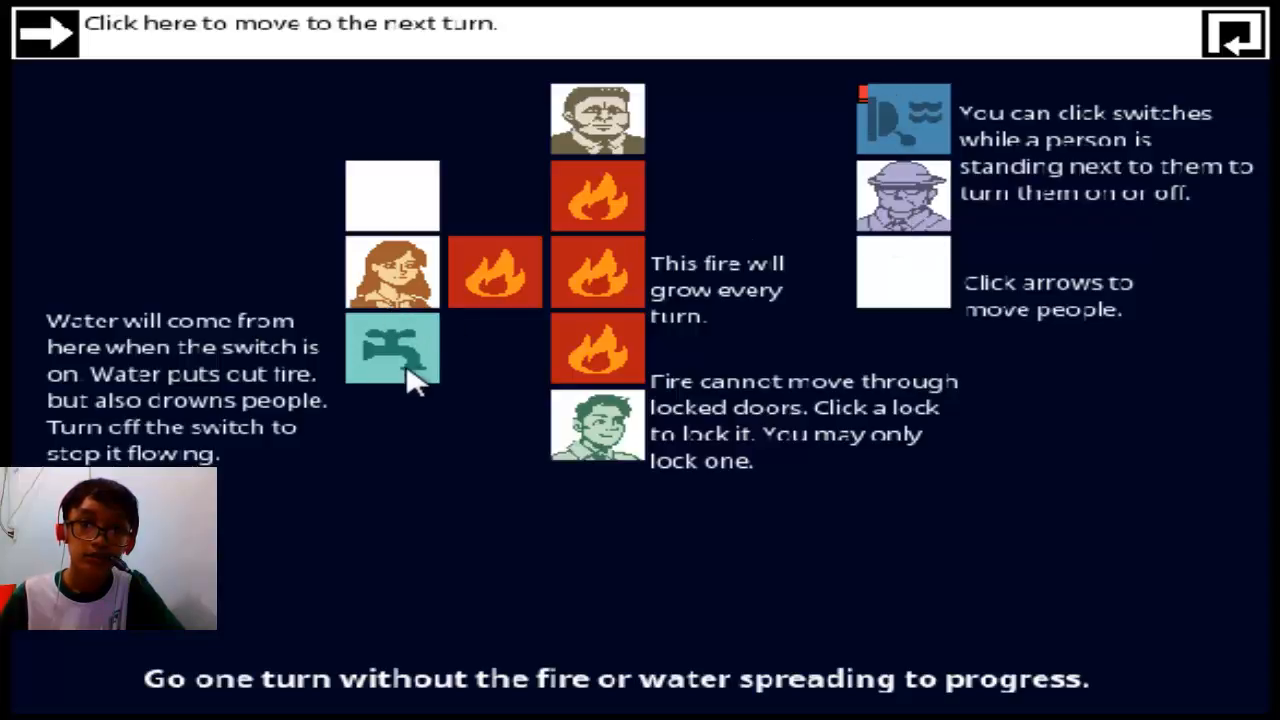
mouse_move(828, 428)
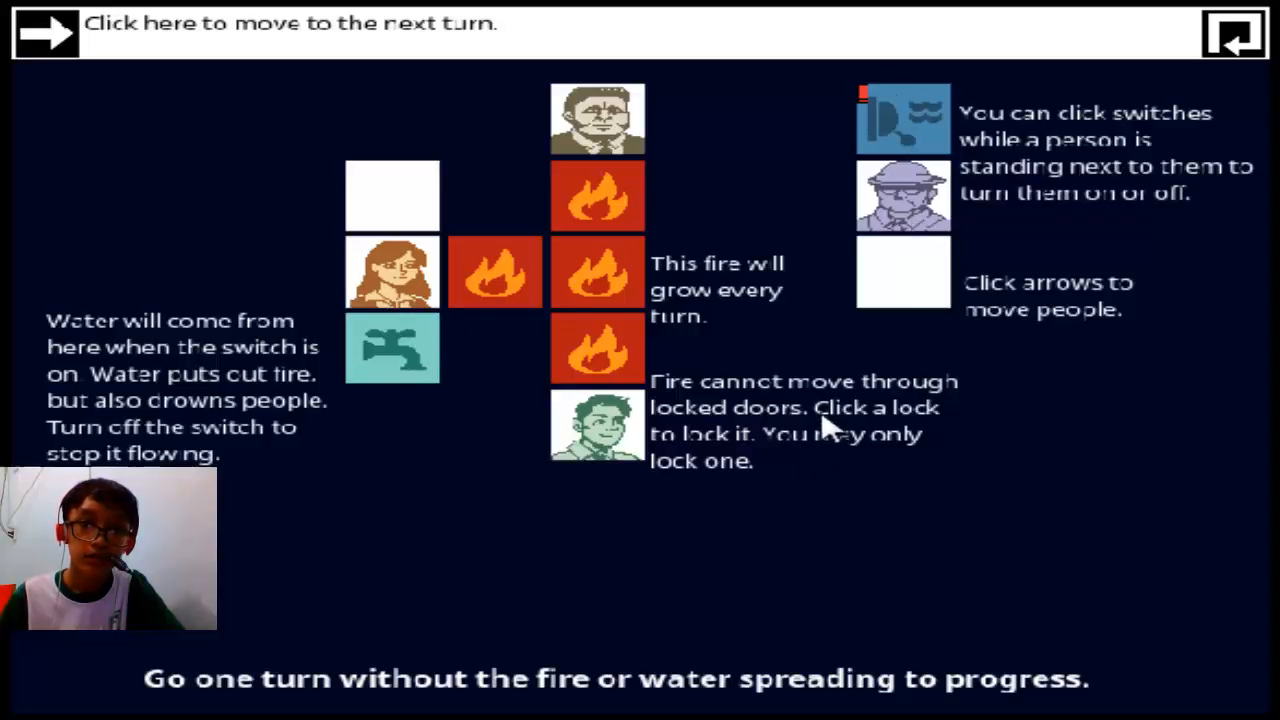
mouse_move(404, 240)
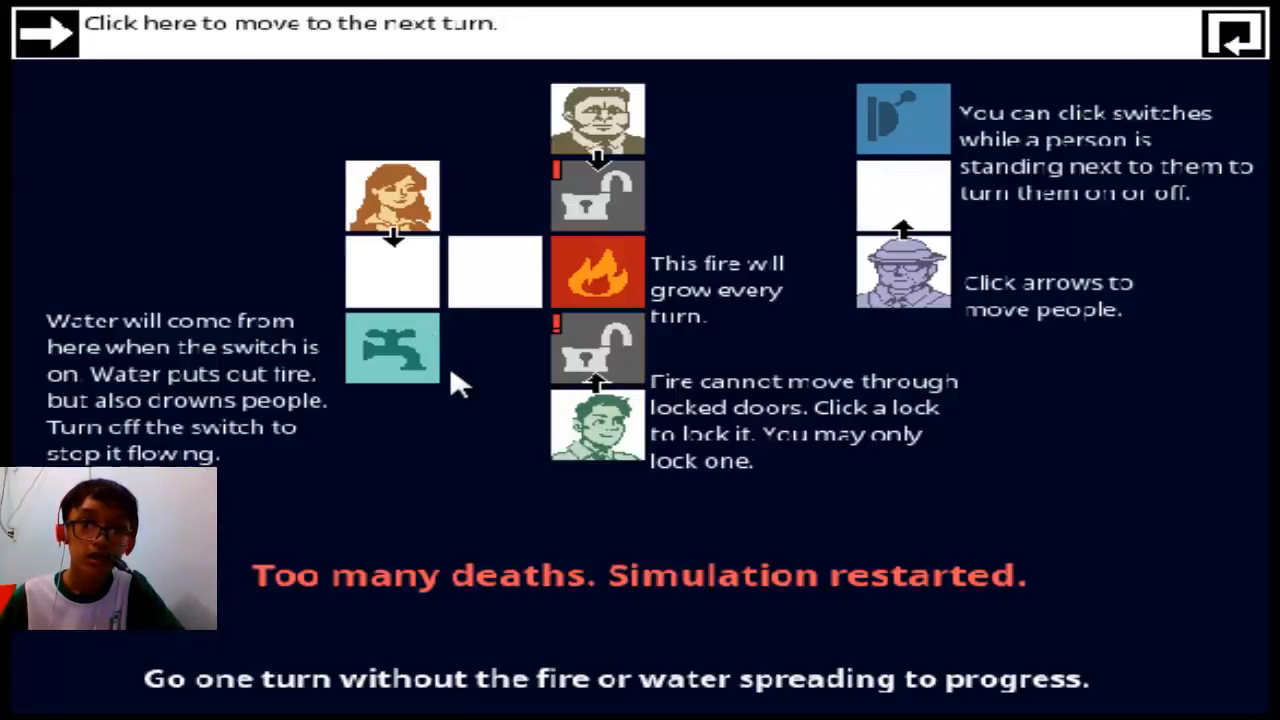
Move the woman toward the tap, flip the switch and end turns until water flows beside her
left_click(44, 36)
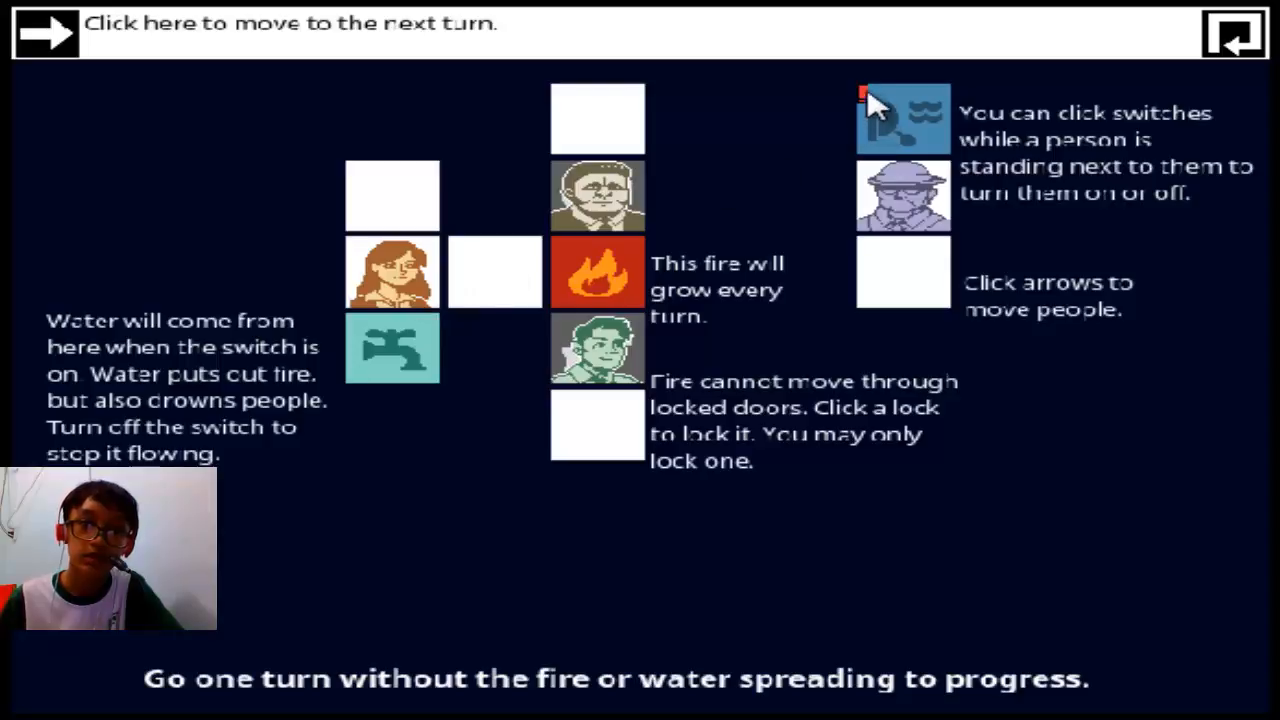
left_click(898, 116)
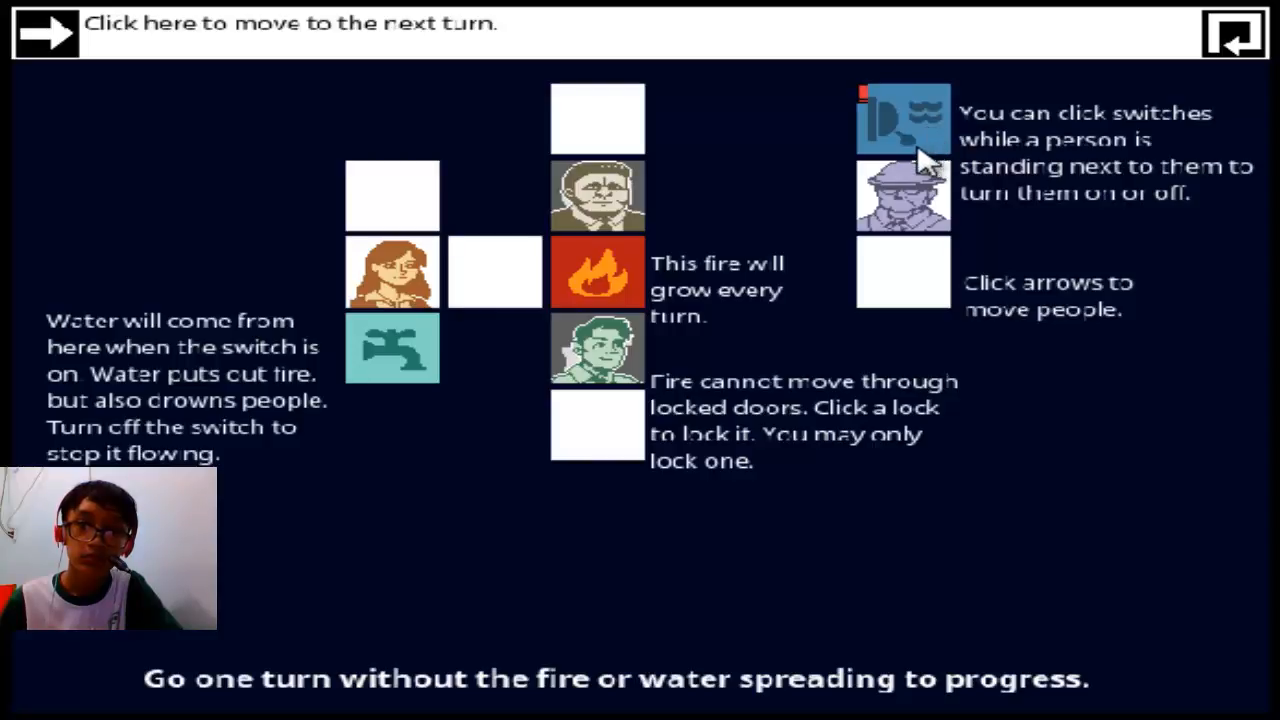
mouse_move(520, 290)
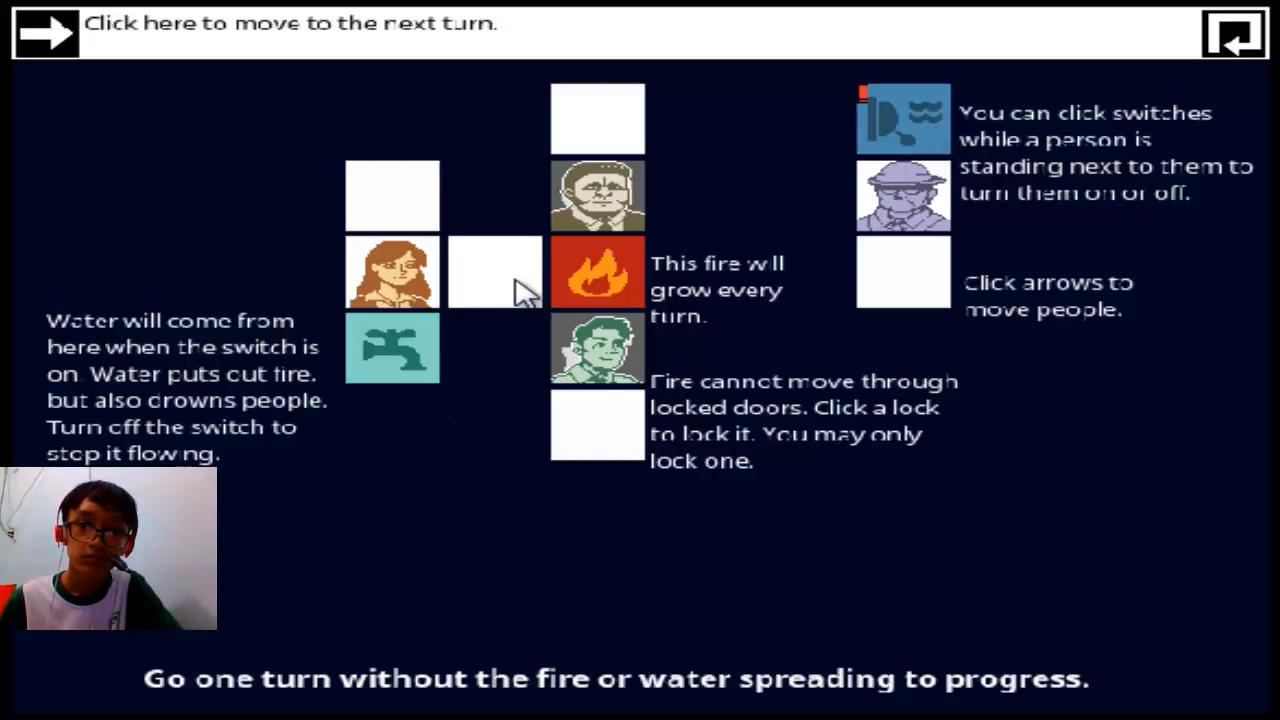
mouse_move(630, 262)
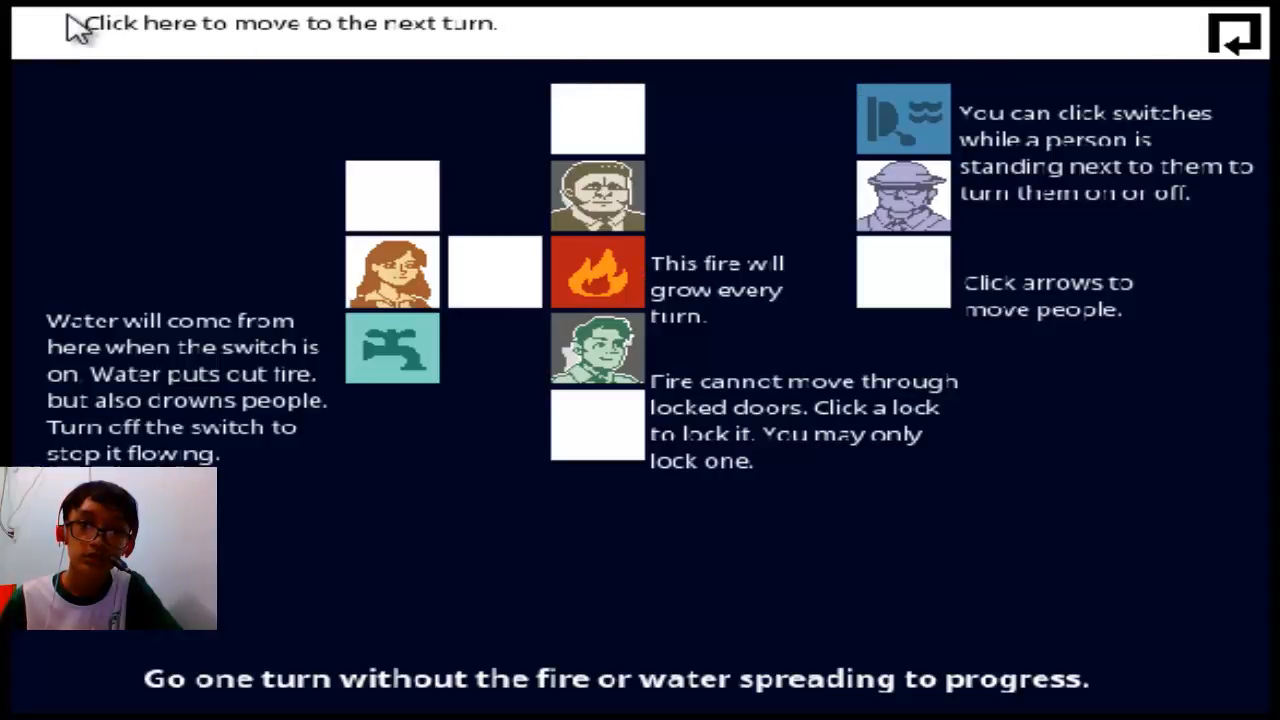
left_click(1228, 38)
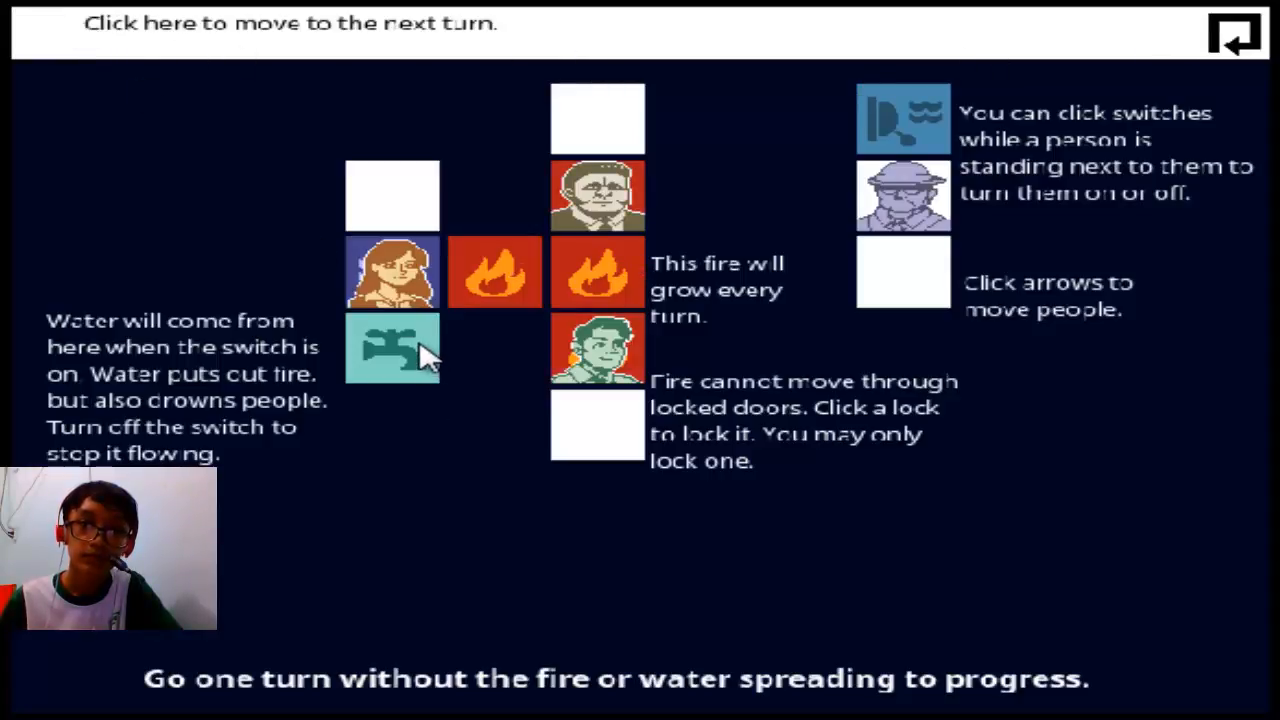
left_click(1236, 32)
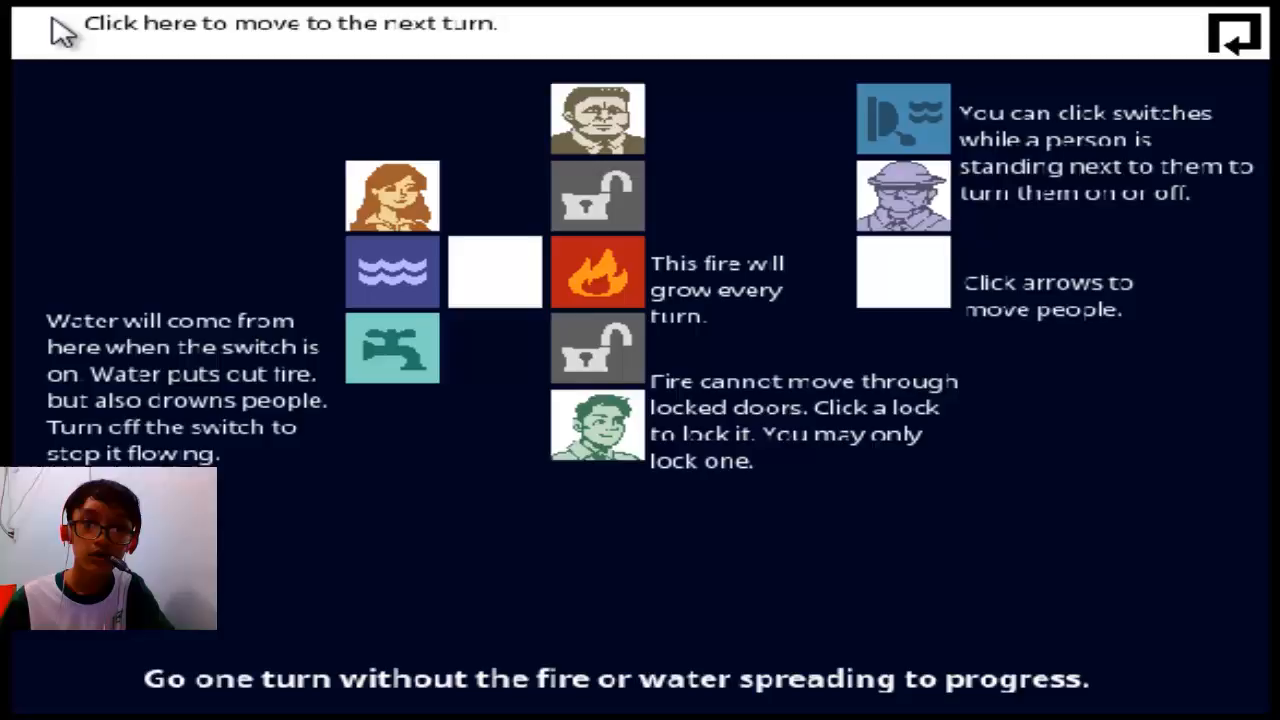
Advance two turns, then toggle the water switch beside the inspector
left_click(1230, 40)
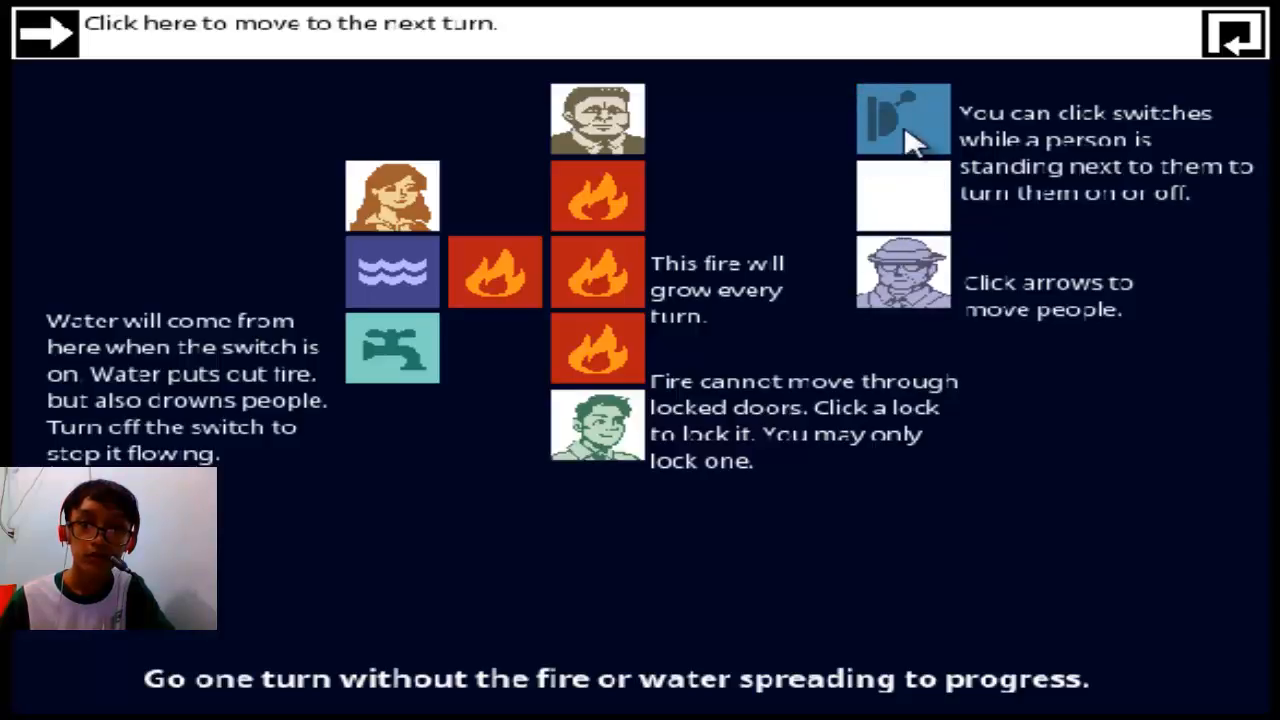
mouse_move(910, 264)
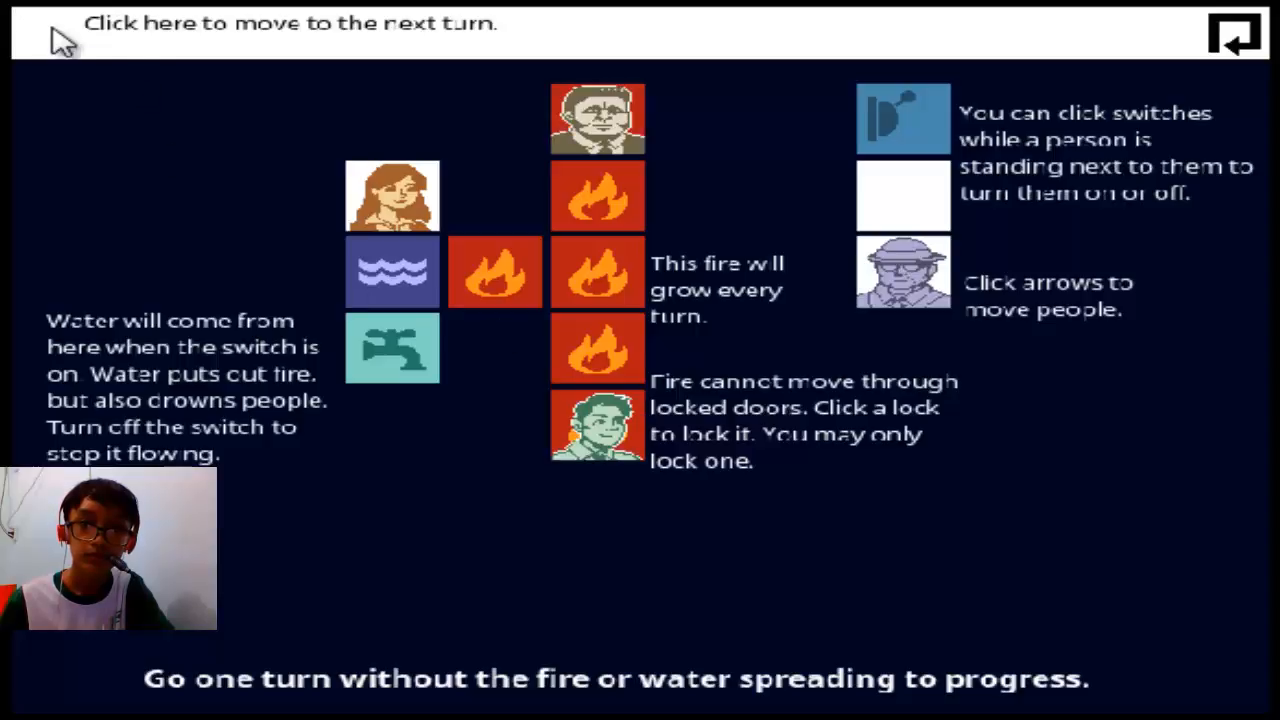
left_click(40, 32)
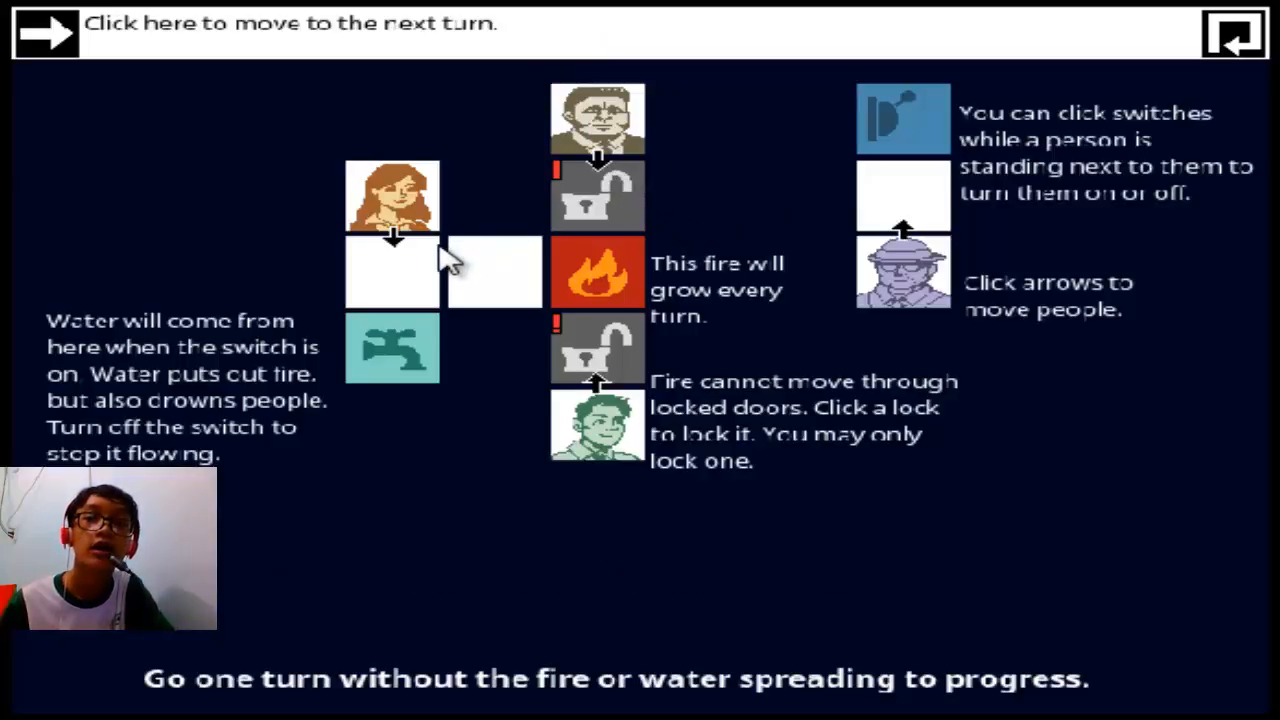
mouse_move(740, 428)
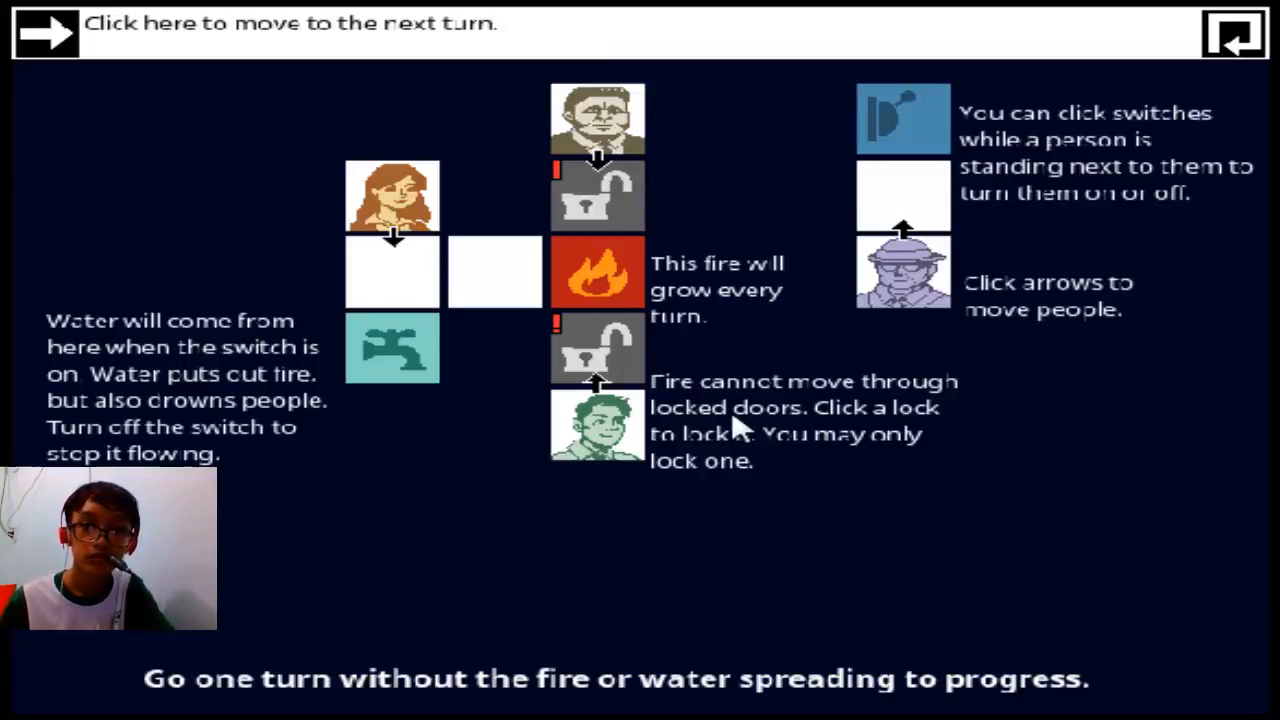
mouse_move(850, 450)
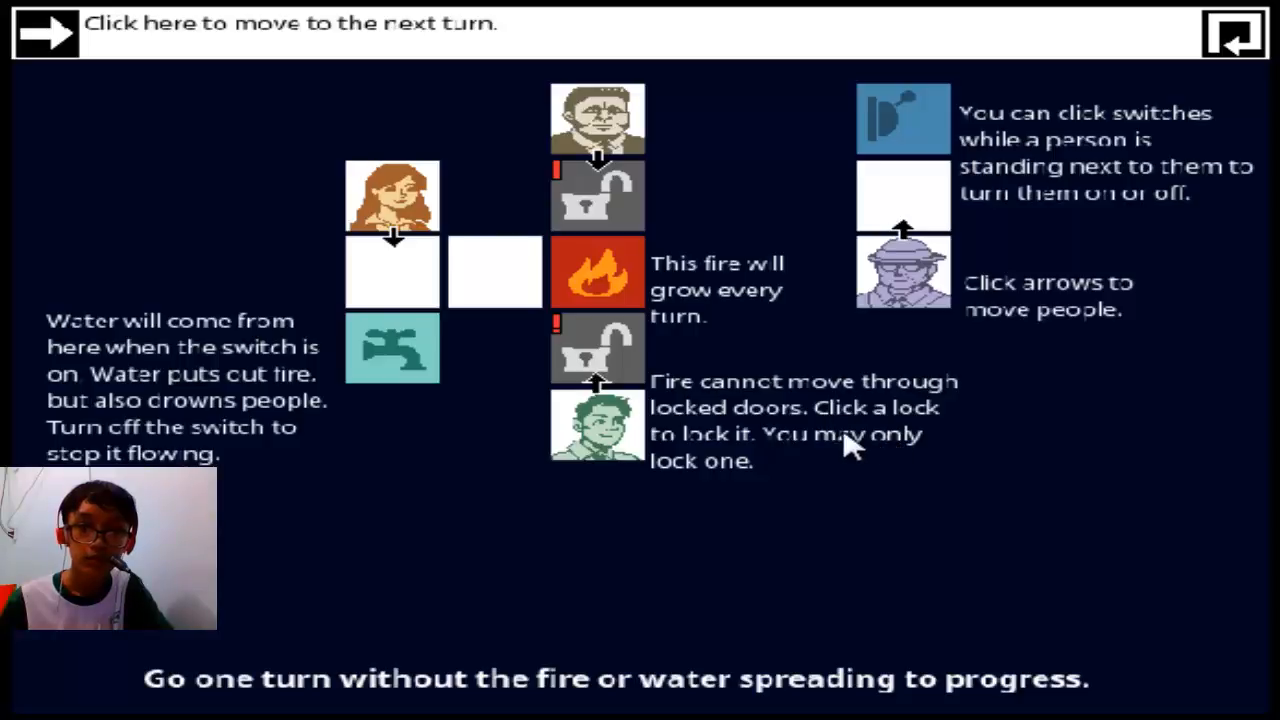
mouse_move(200, 360)
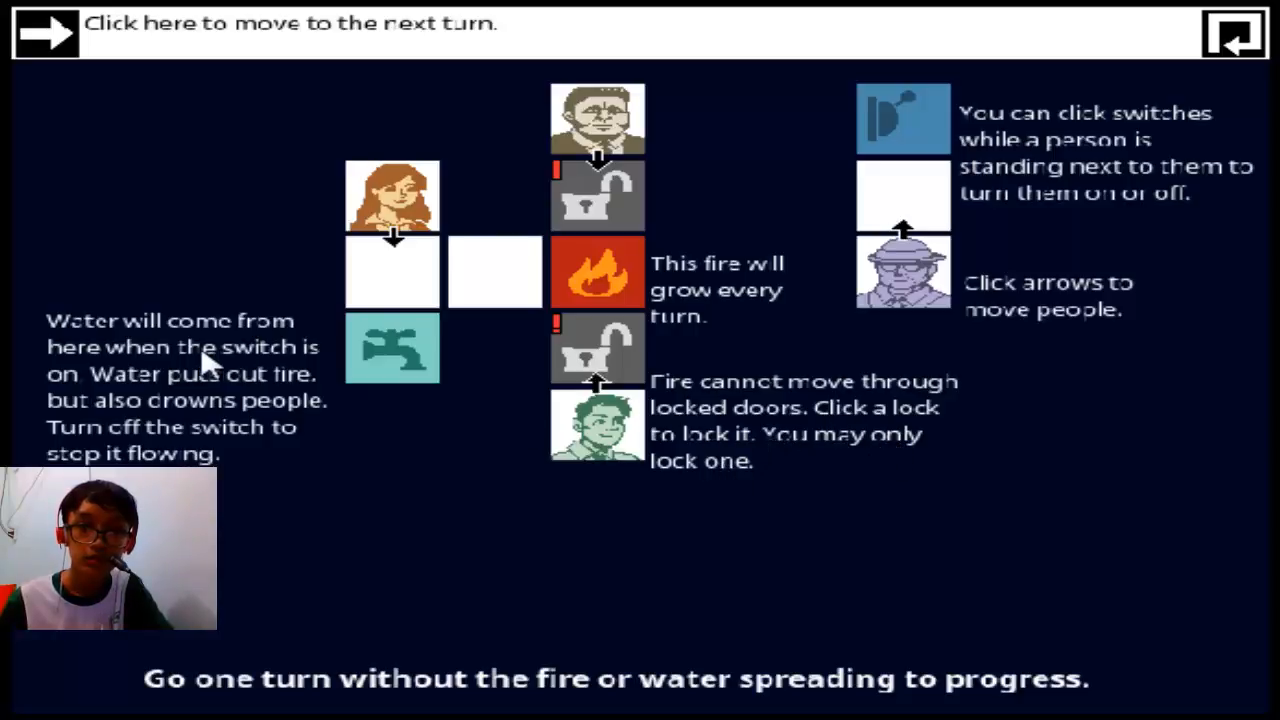
mouse_move(218, 398)
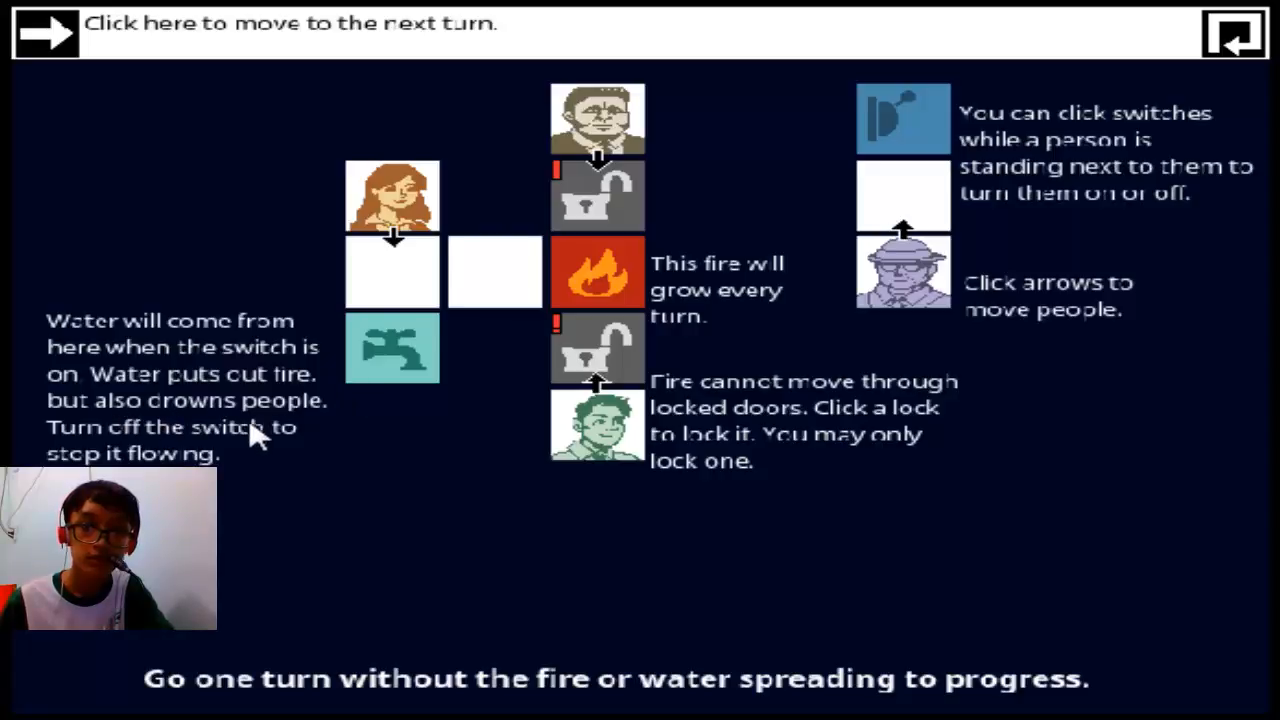
mouse_move(384, 480)
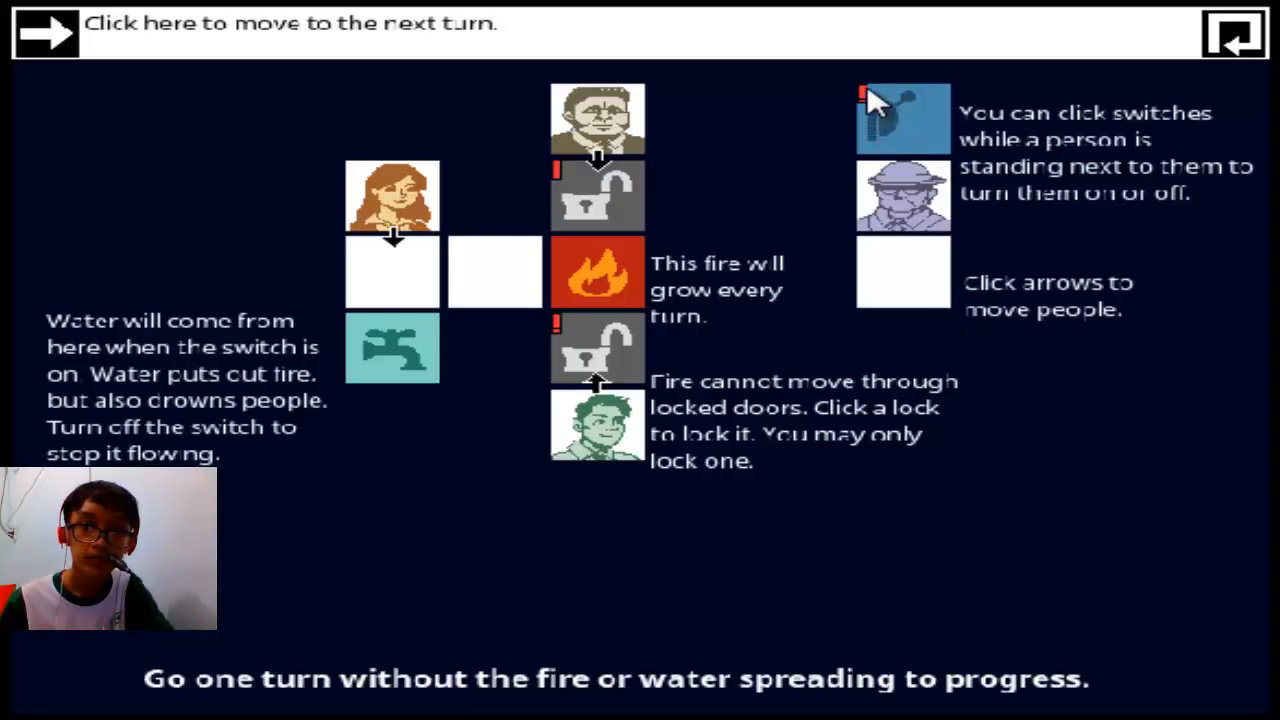
left_click(888, 118)
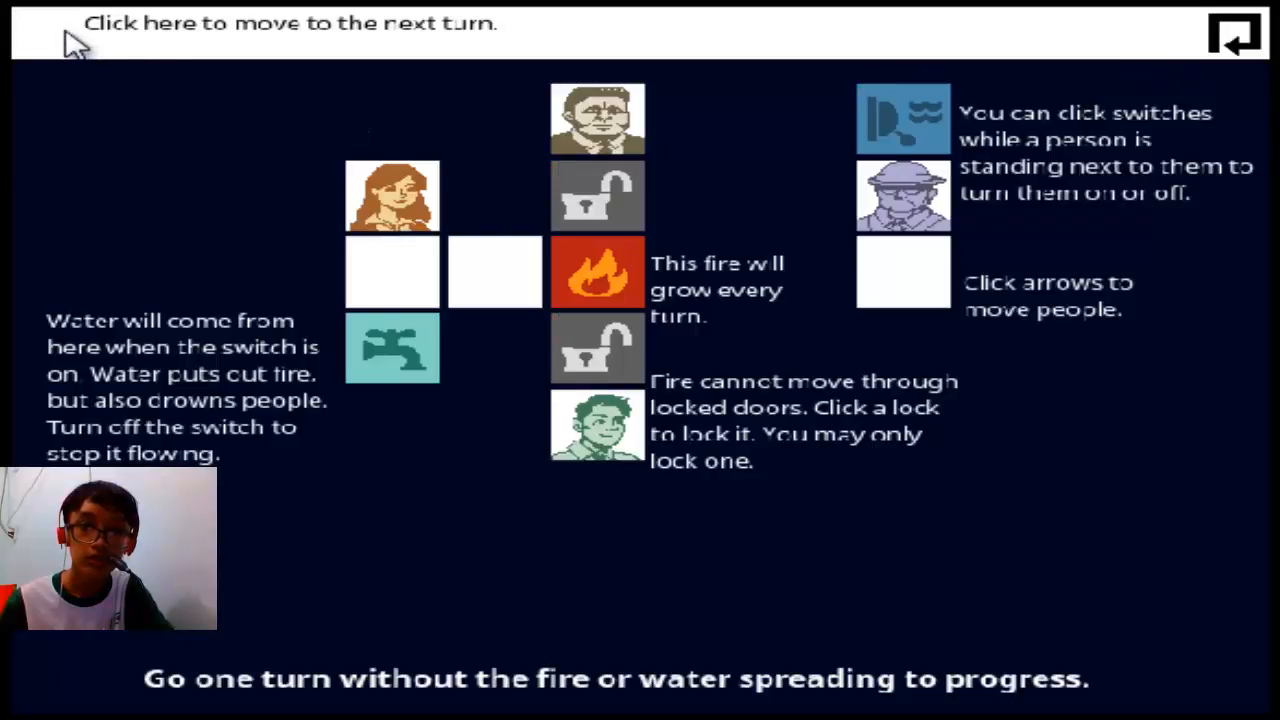
Advance a few turns and lock the door above the fire
left_click(1232, 38)
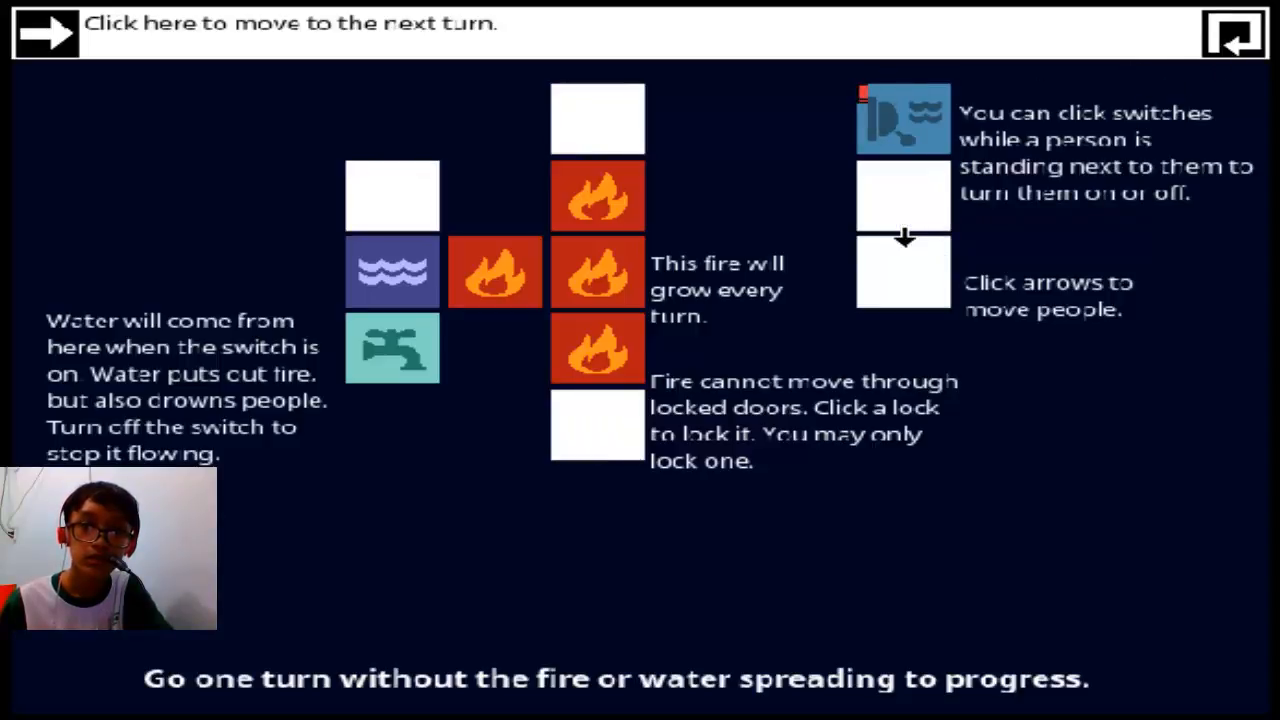
left_click(44, 38)
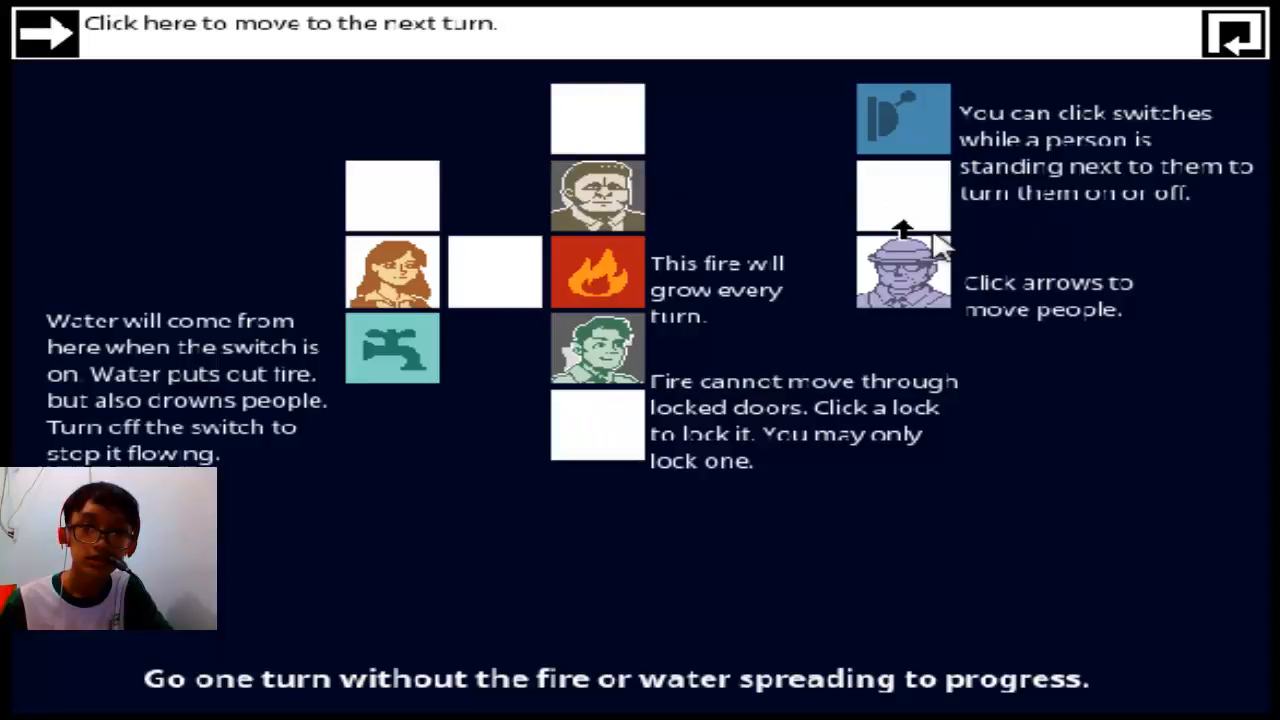
left_click(44, 32)
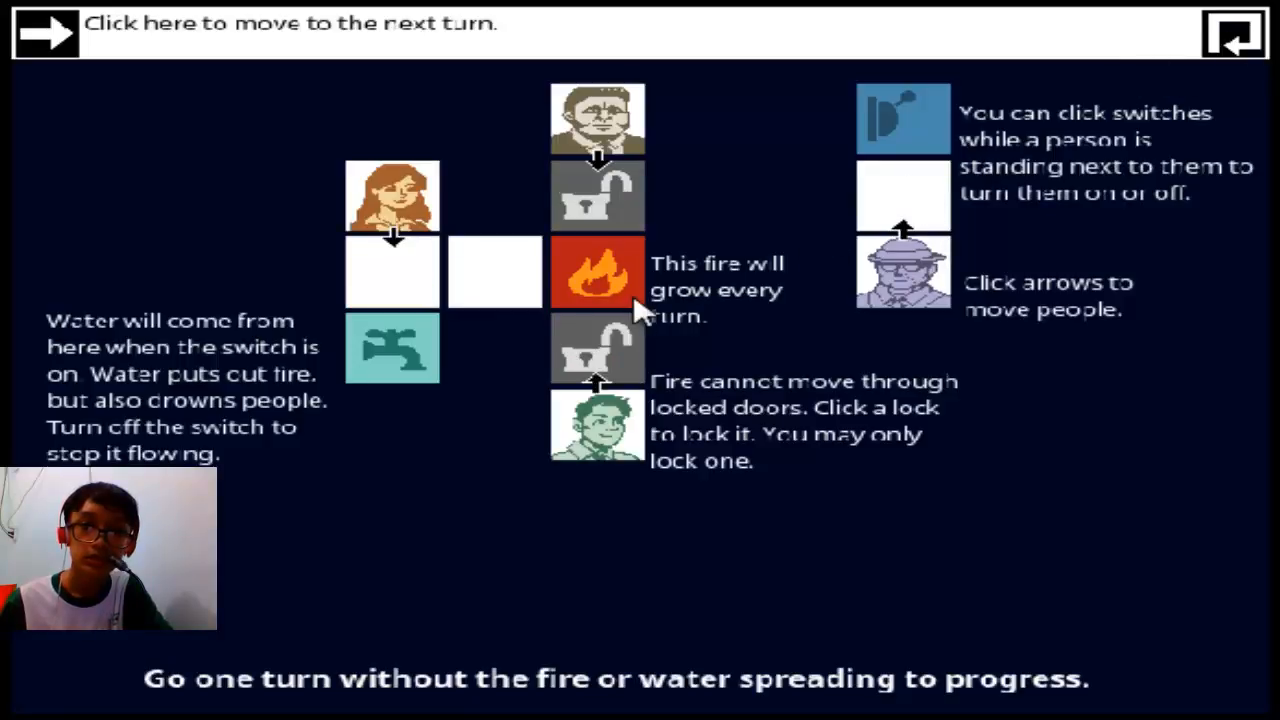
left_click(596, 196)
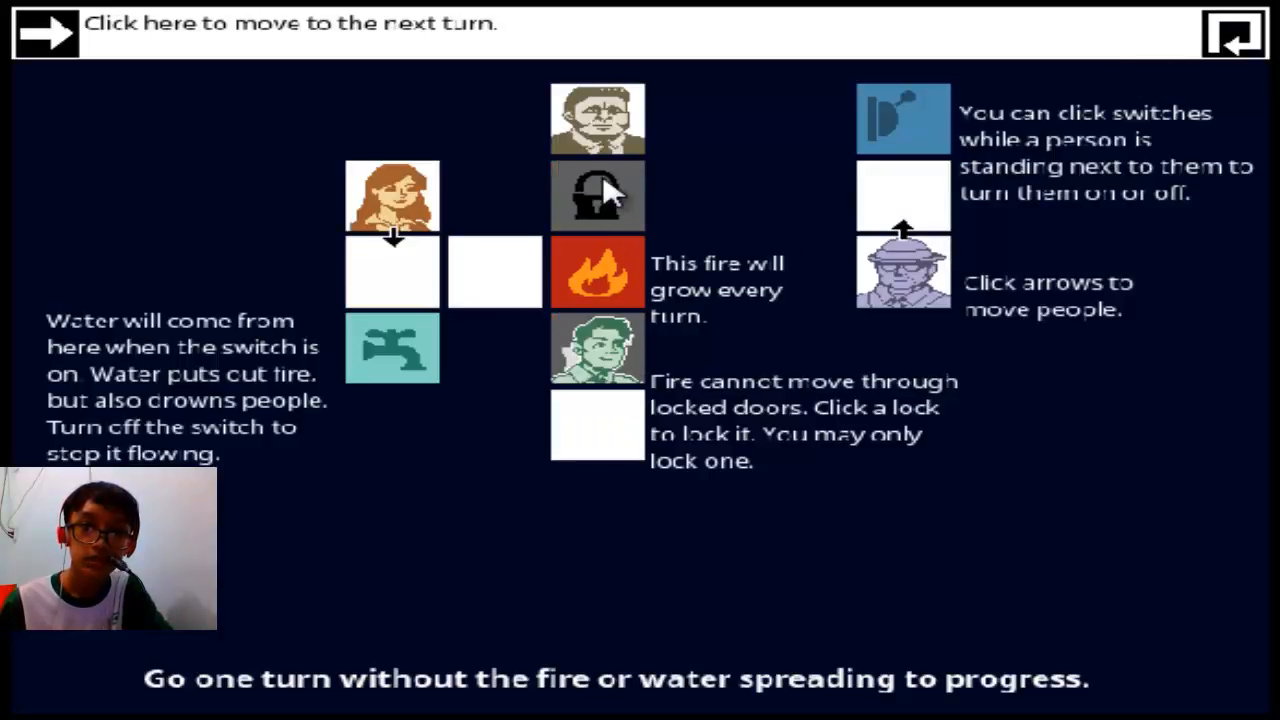
left_click(596, 196)
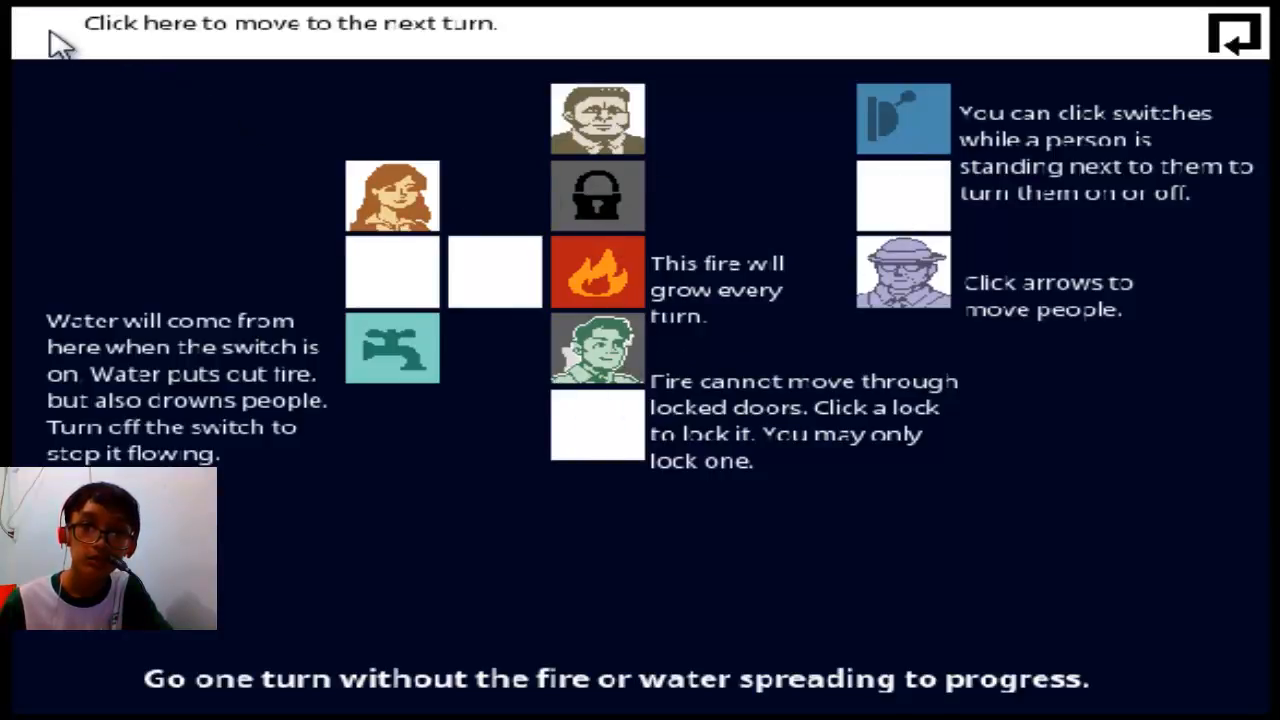
Play out the remaining turns until the 'Too many deaths' restart
left_click(40, 30)
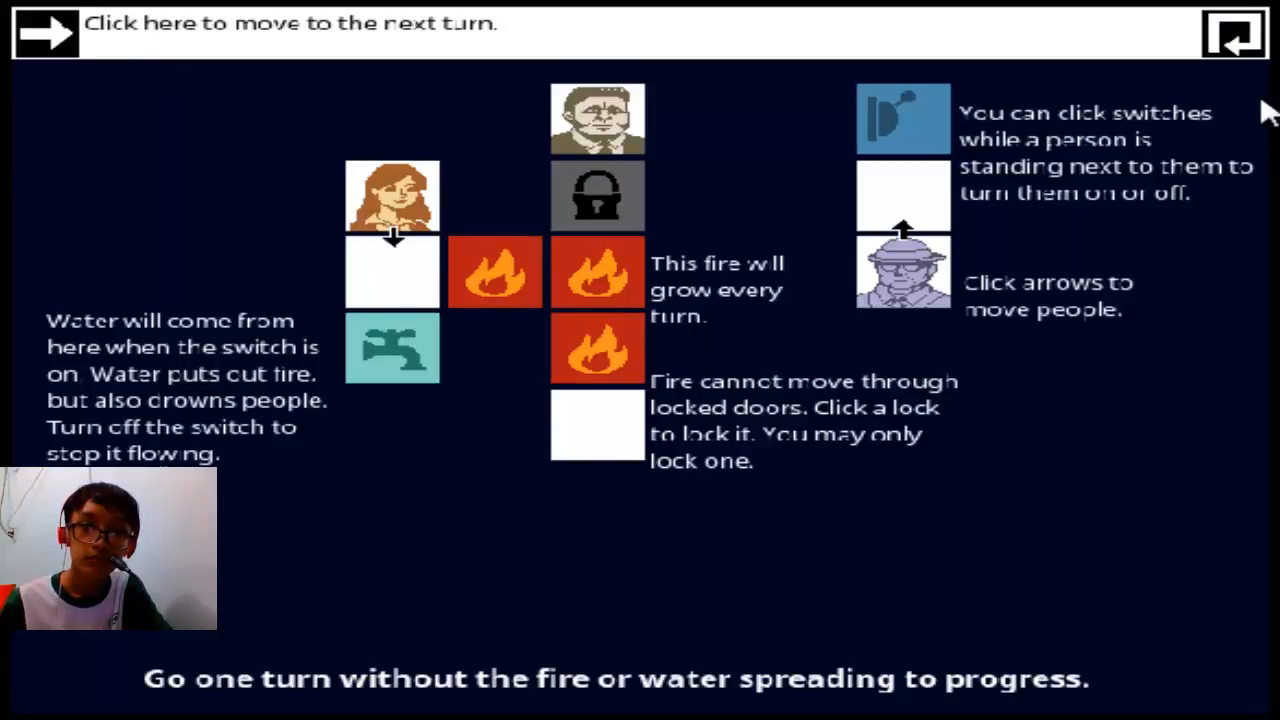
mouse_move(416, 184)
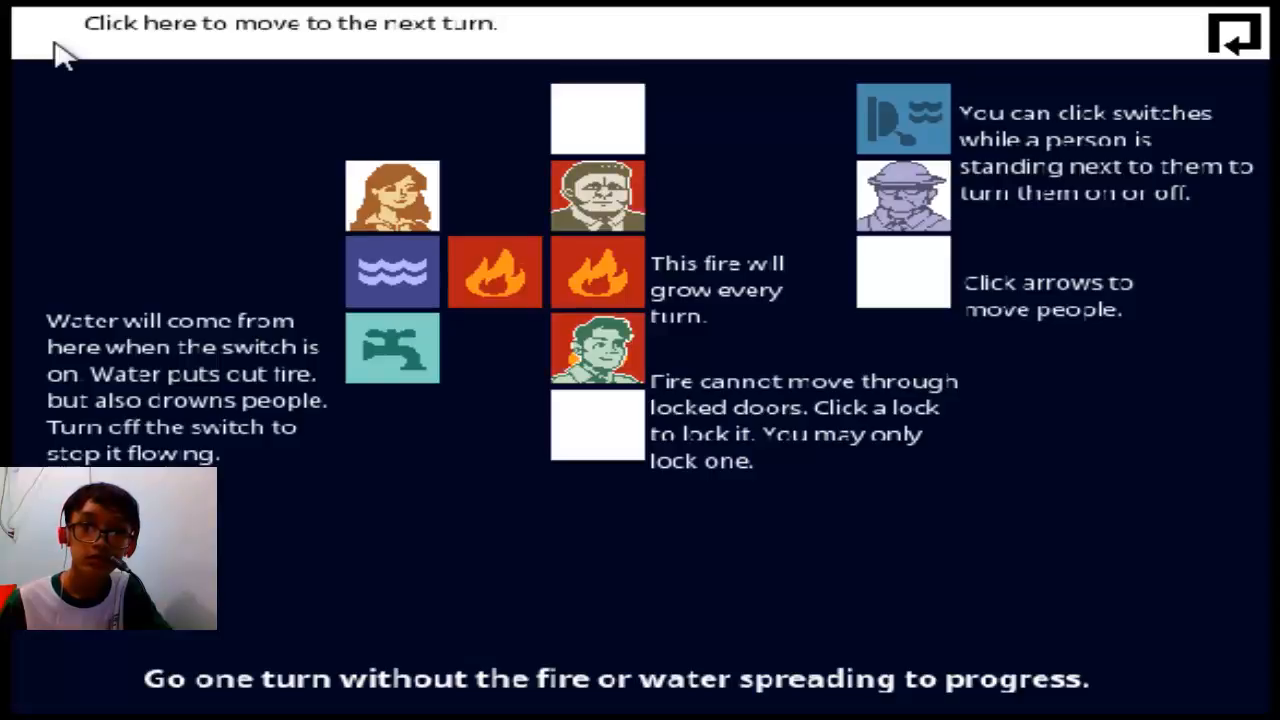
left_click(1232, 40)
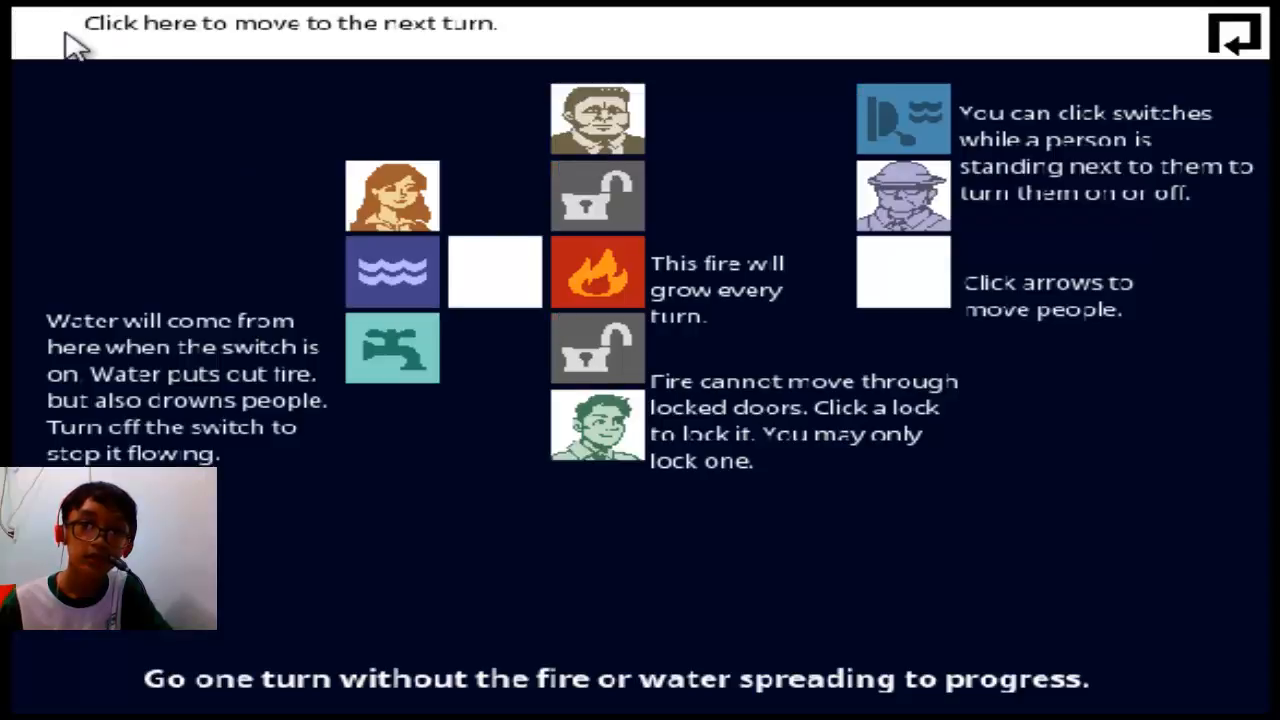
left_click(1232, 36)
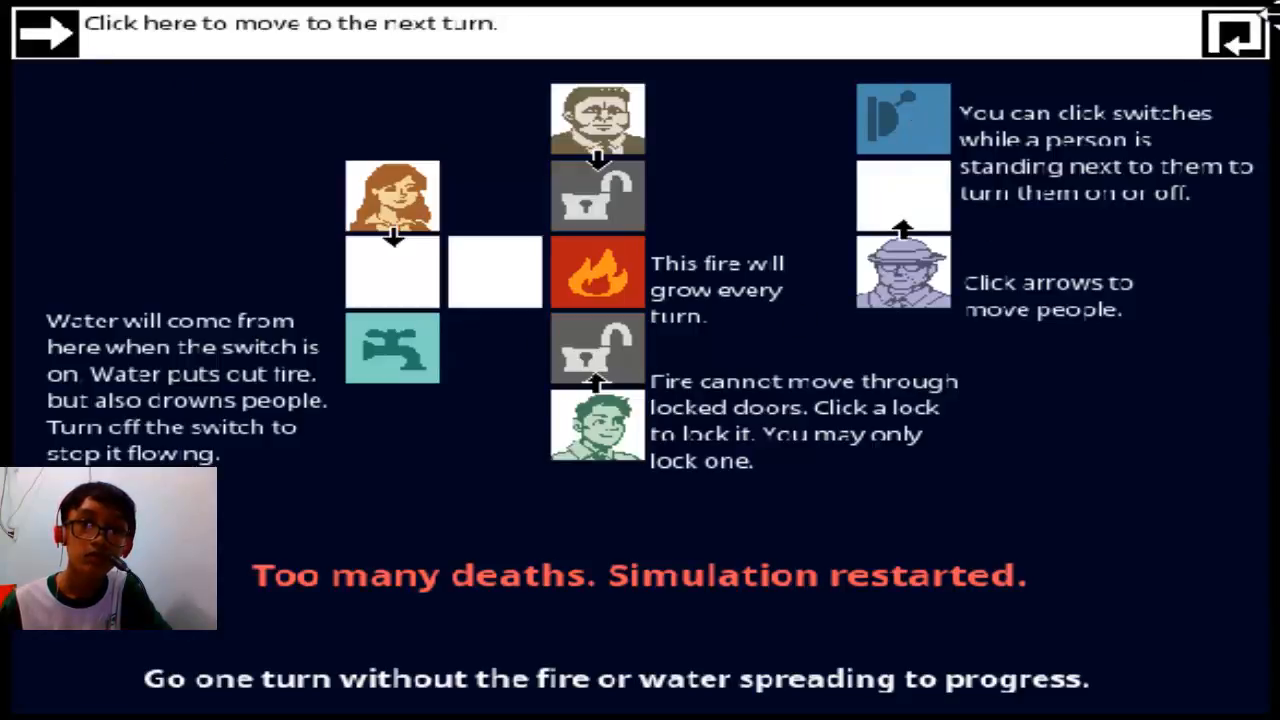
mouse_move(900, 230)
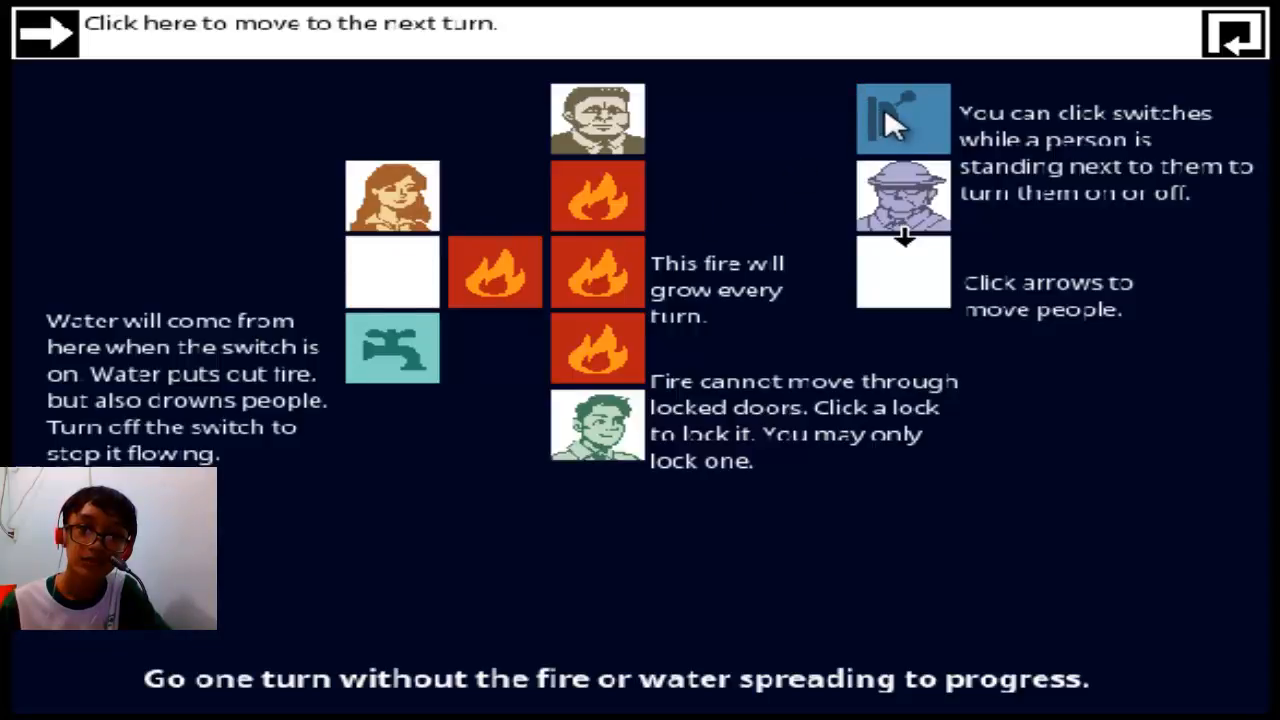
left_click(900, 118)
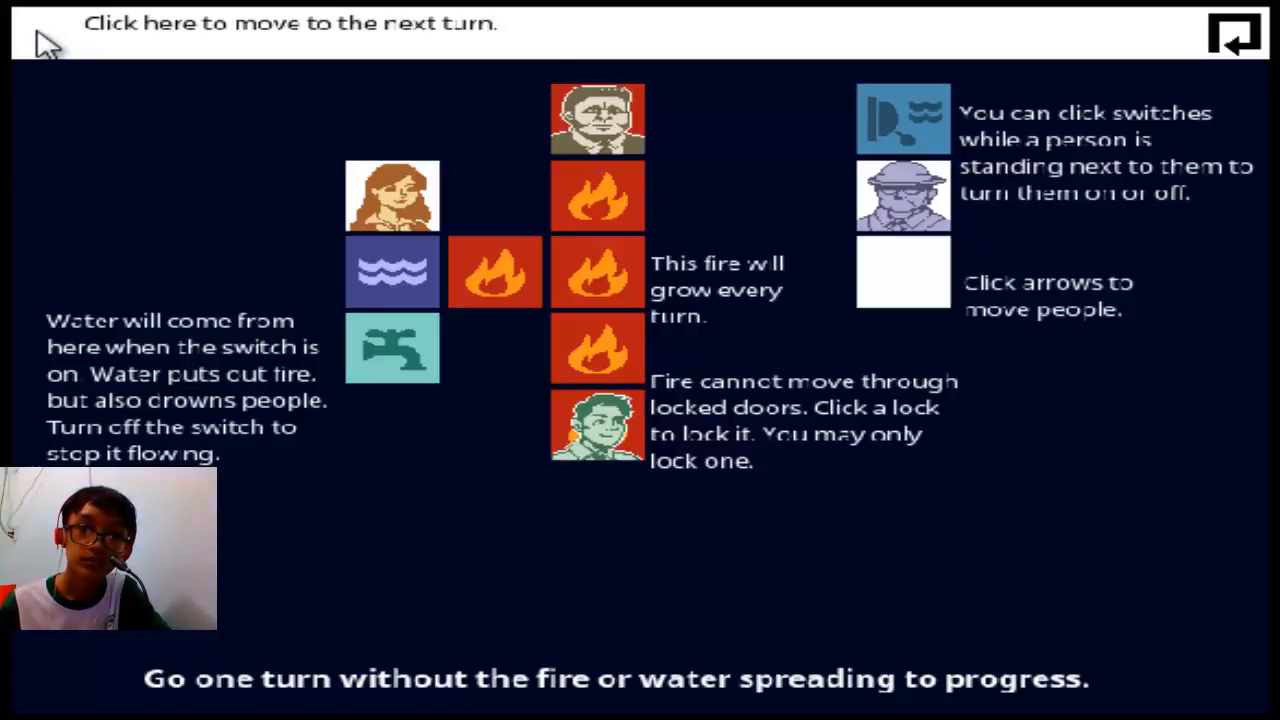
left_click(1232, 36)
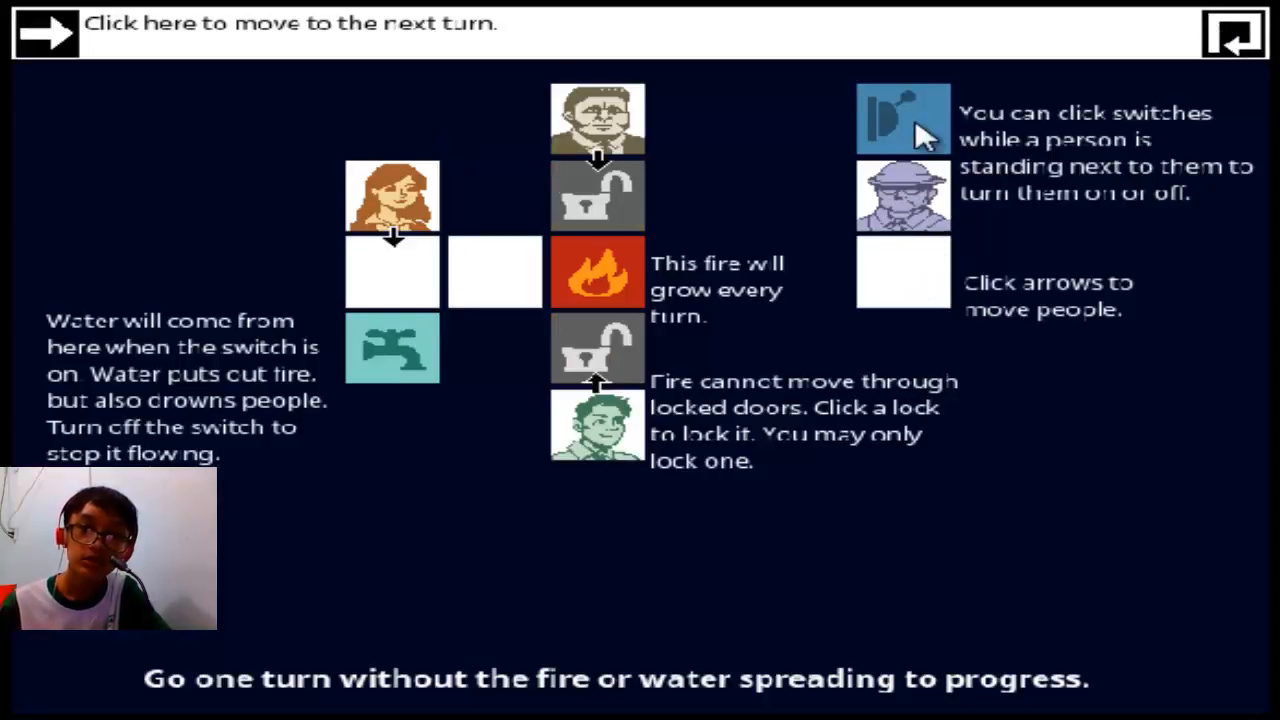
left_click(900, 118)
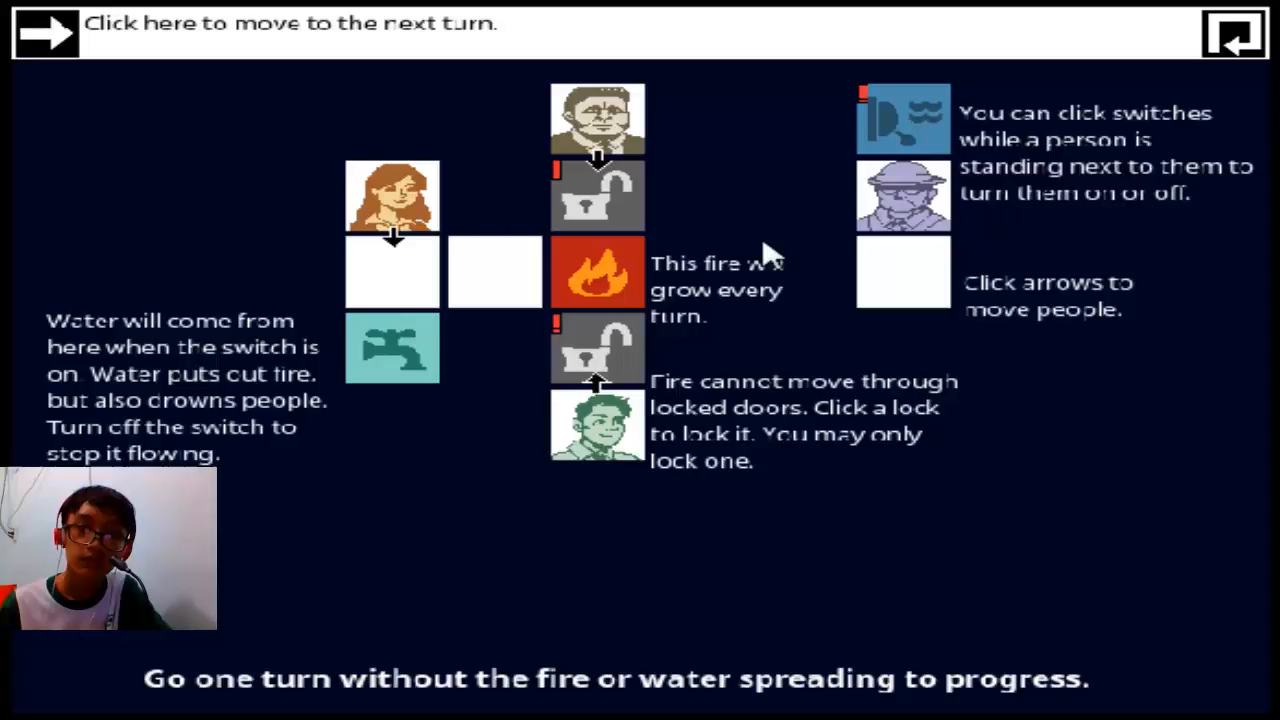
mouse_move(270, 336)
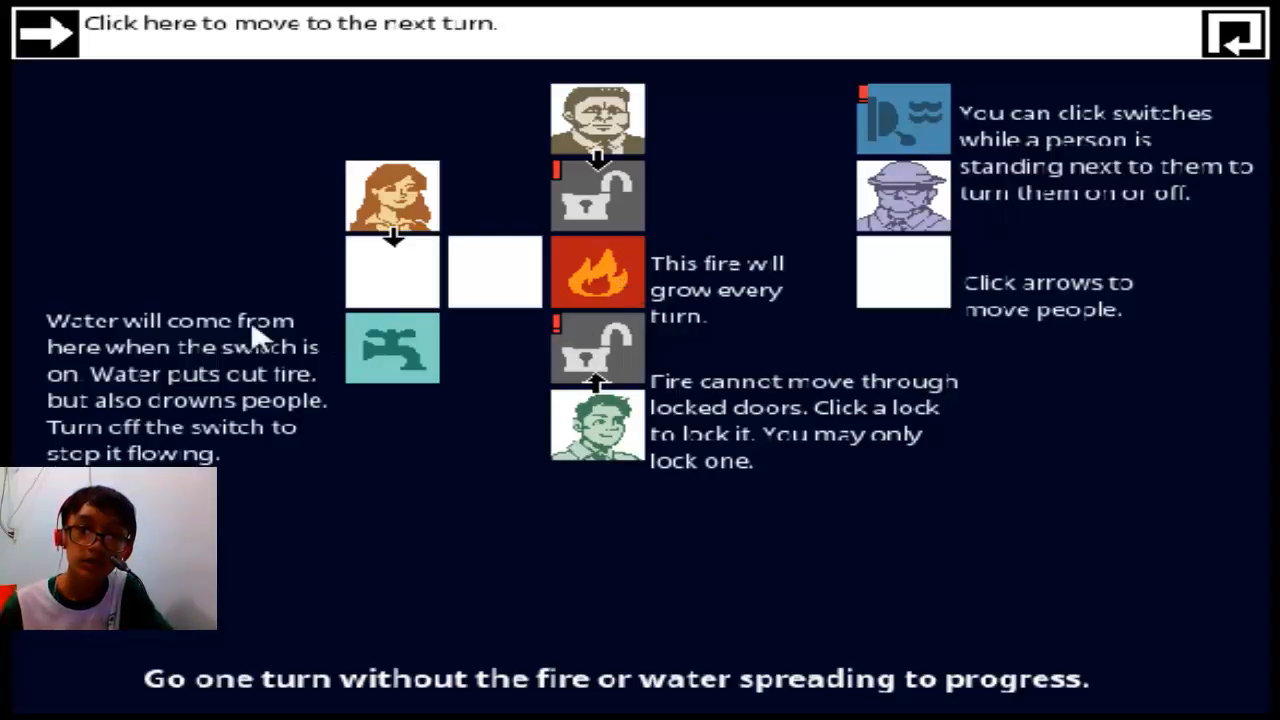
mouse_move(284, 430)
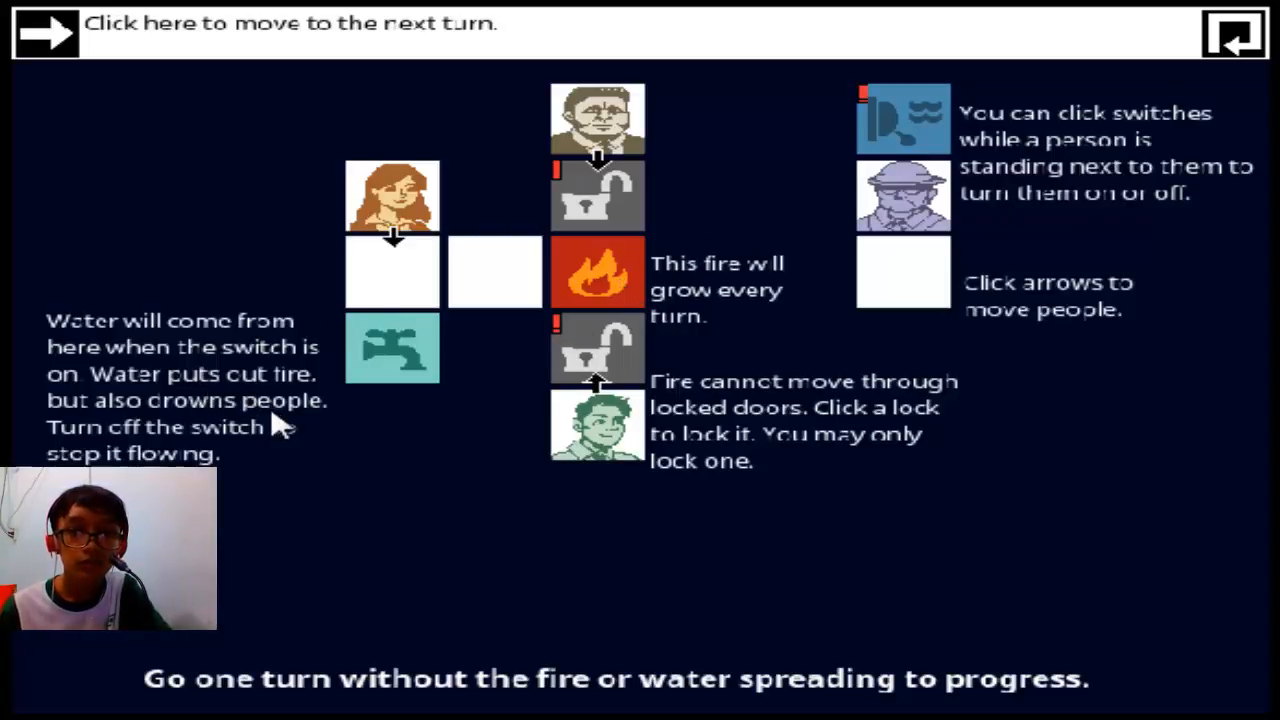
mouse_move(256, 472)
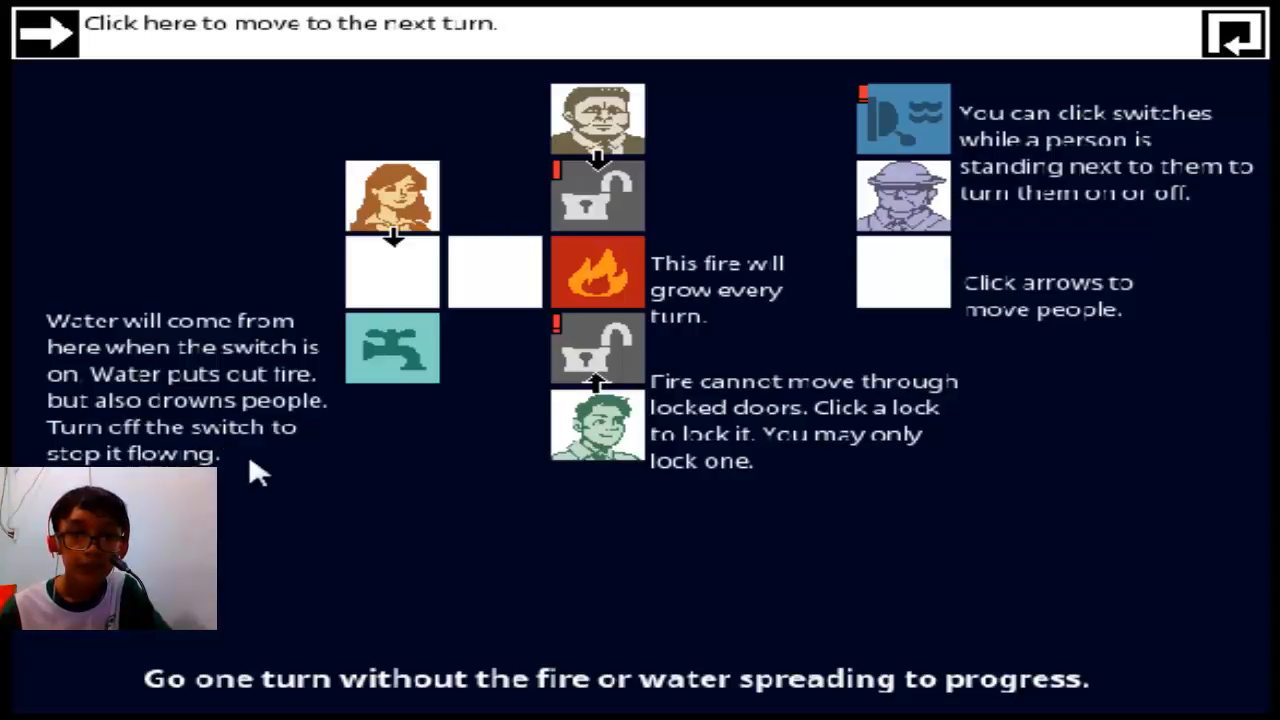
mouse_move(836, 450)
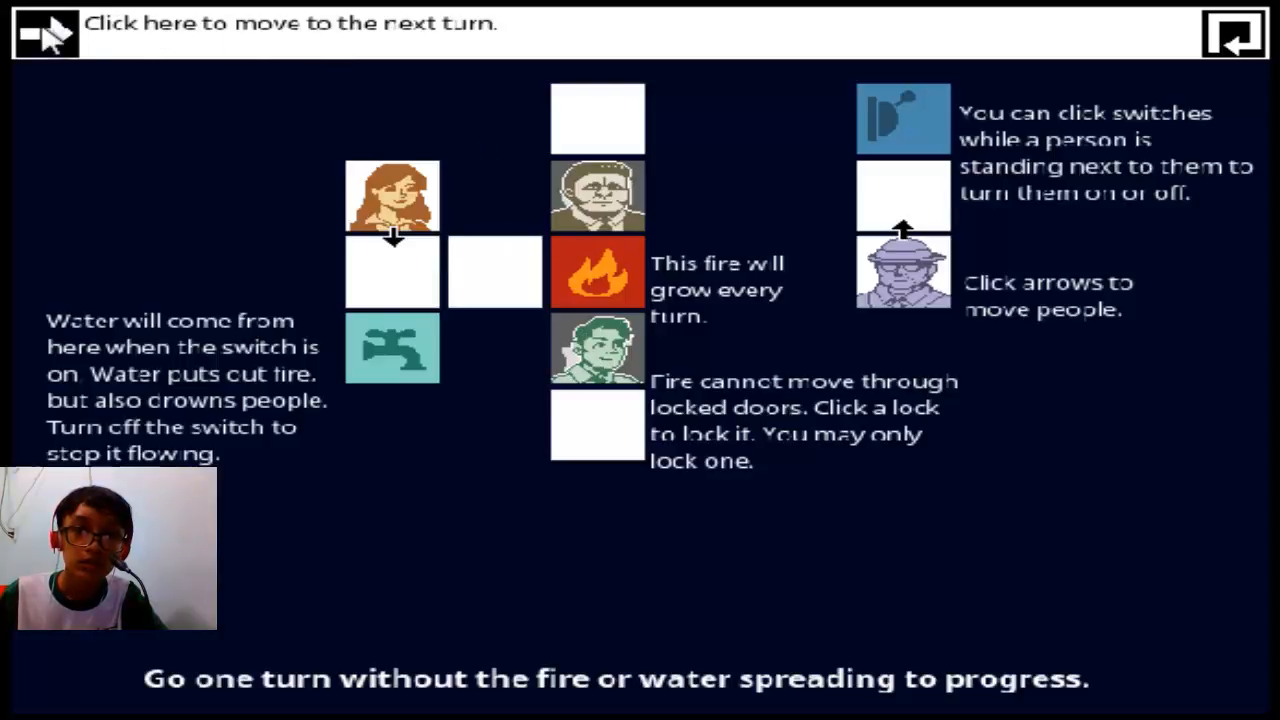
left_click(44, 36)
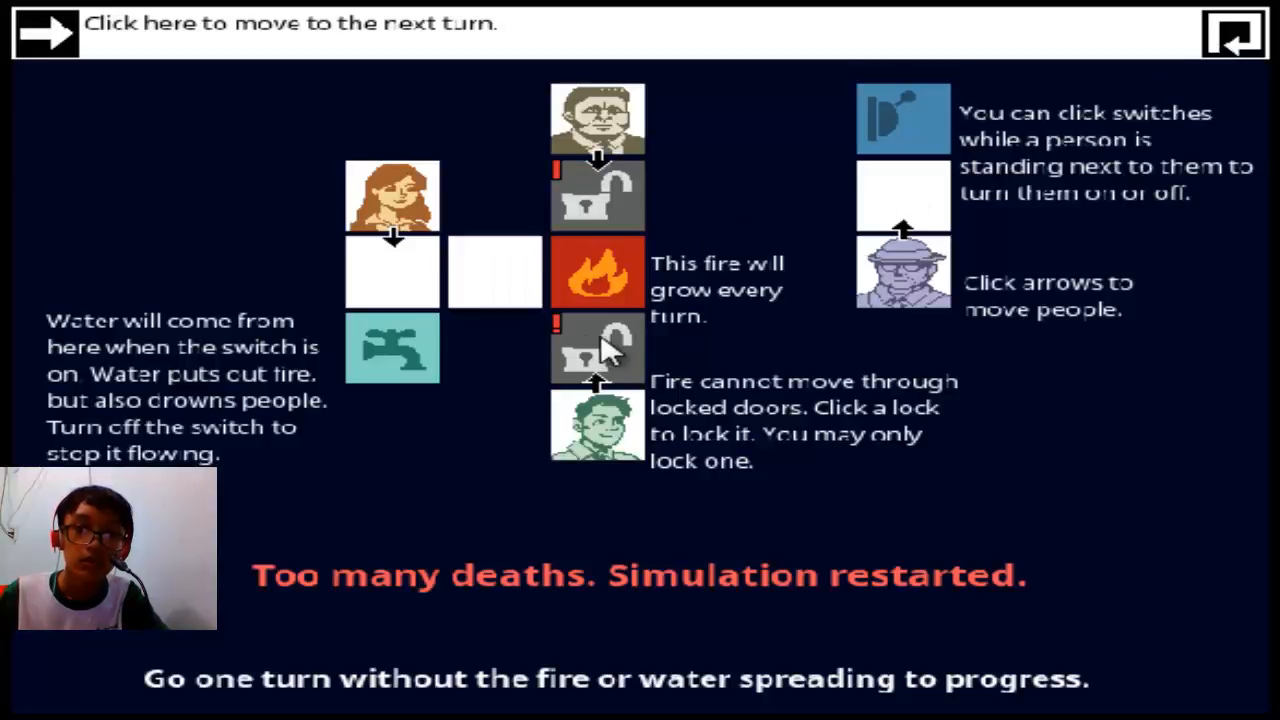
Lock the door below the fire, move the hatted man beside the switch and advance two turns
left_click(596, 348)
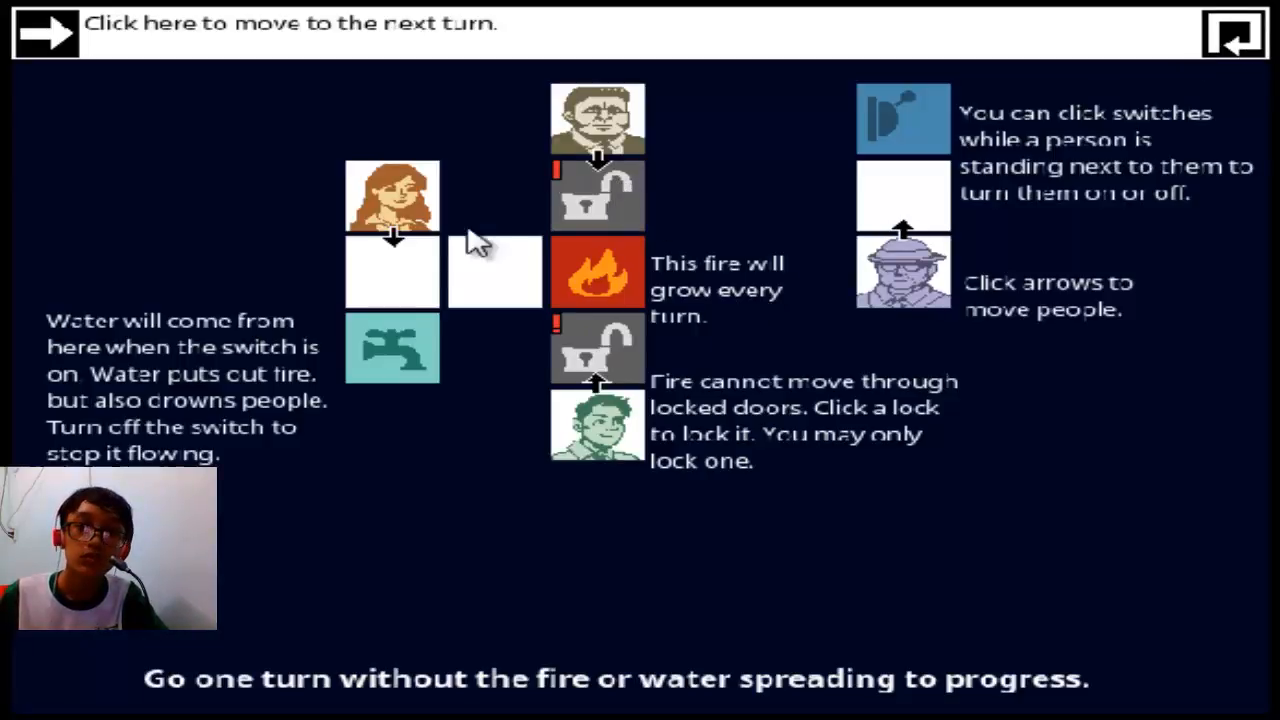
left_click(596, 348)
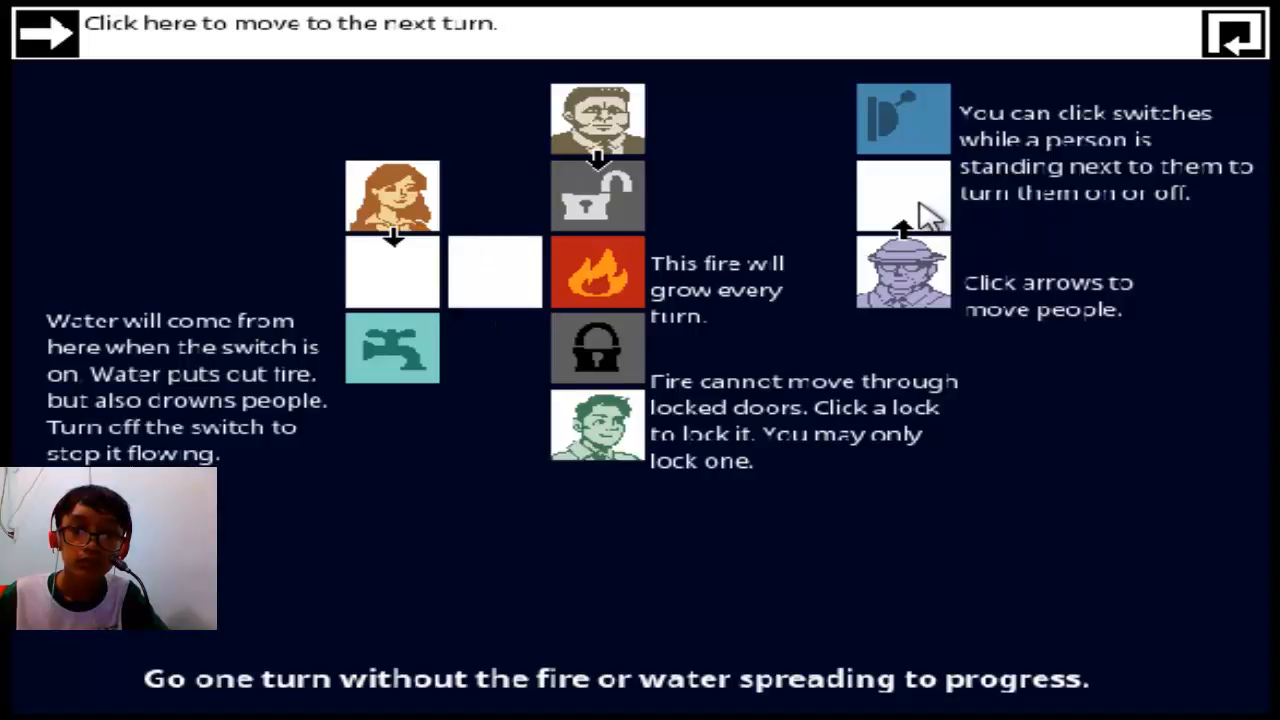
mouse_move(936, 160)
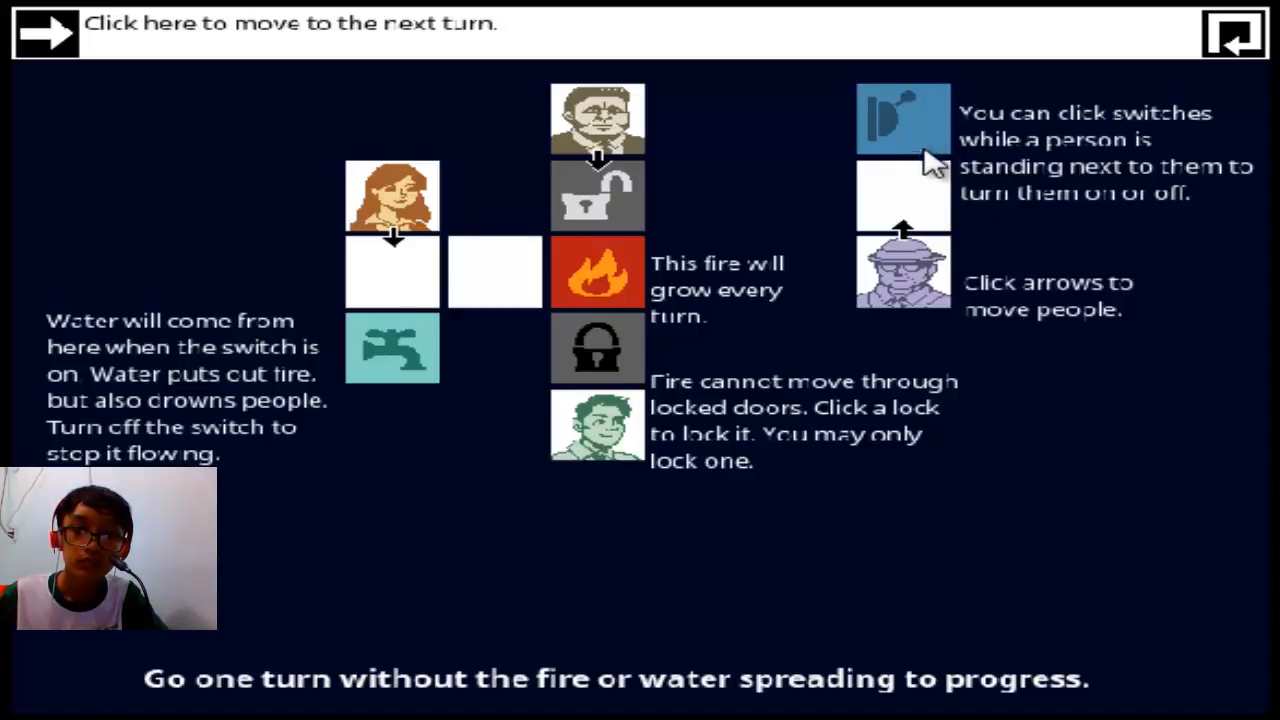
left_click(900, 220)
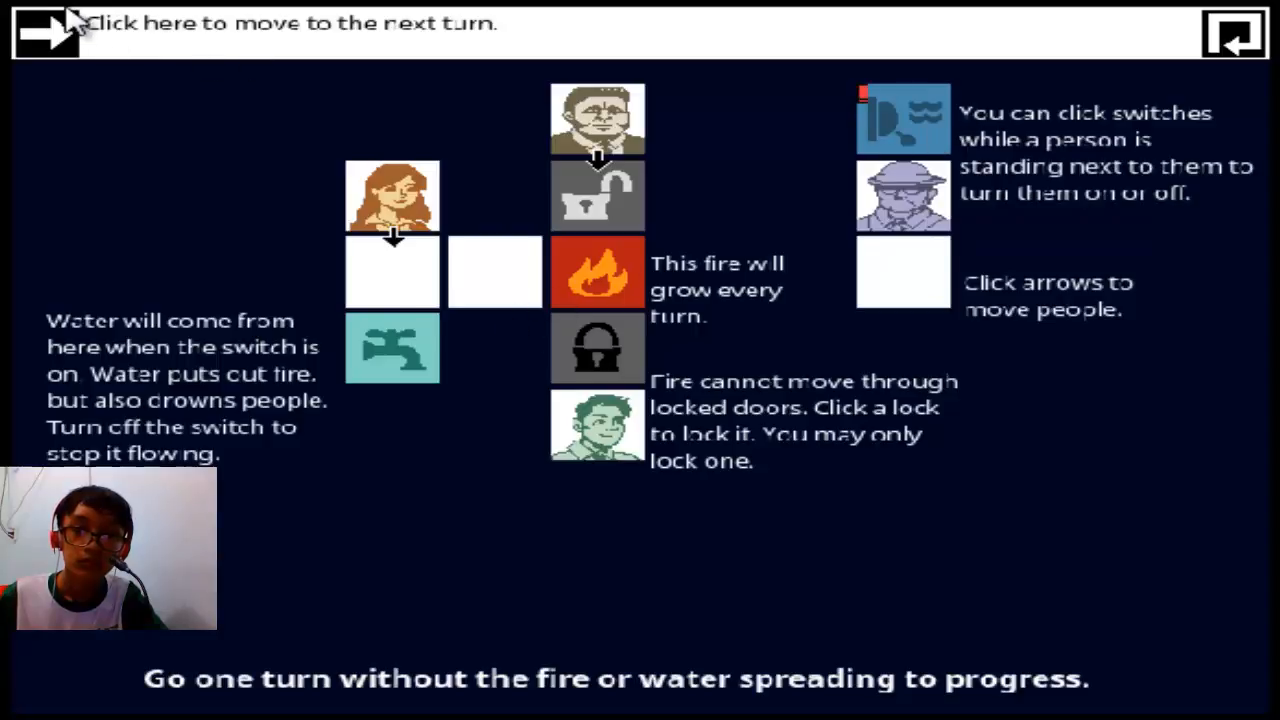
left_click(44, 28)
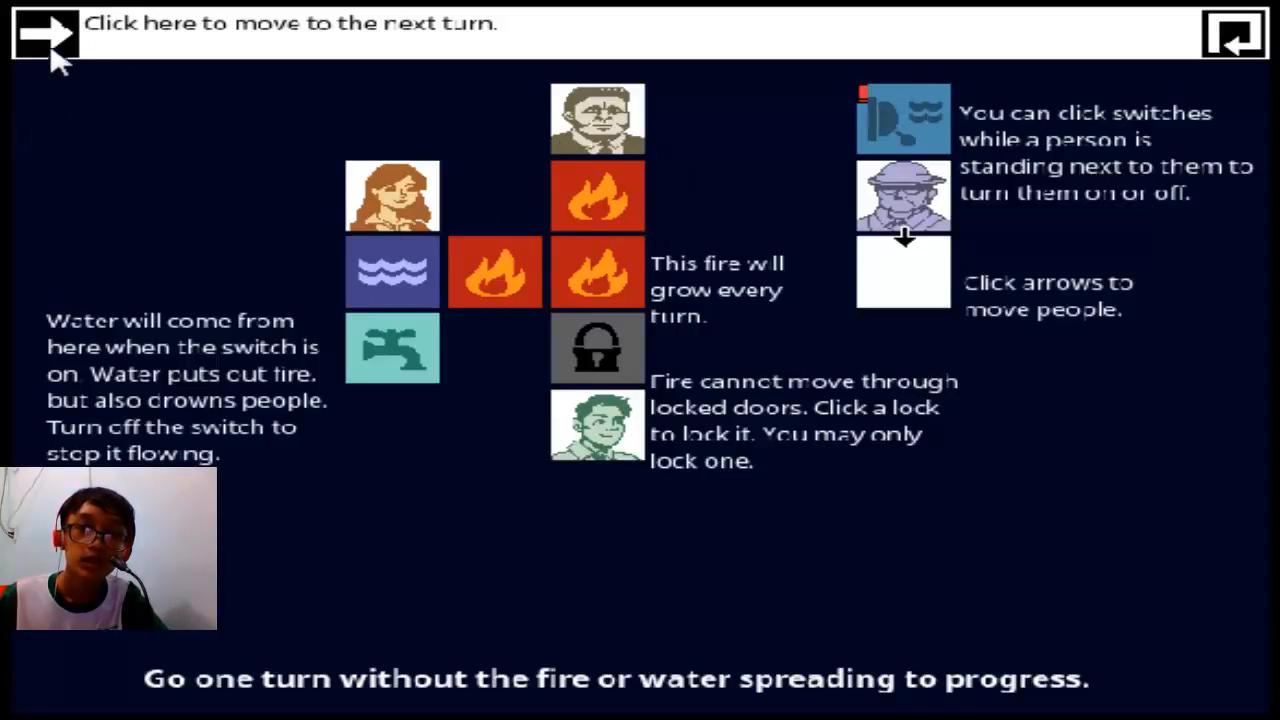
left_click(44, 38)
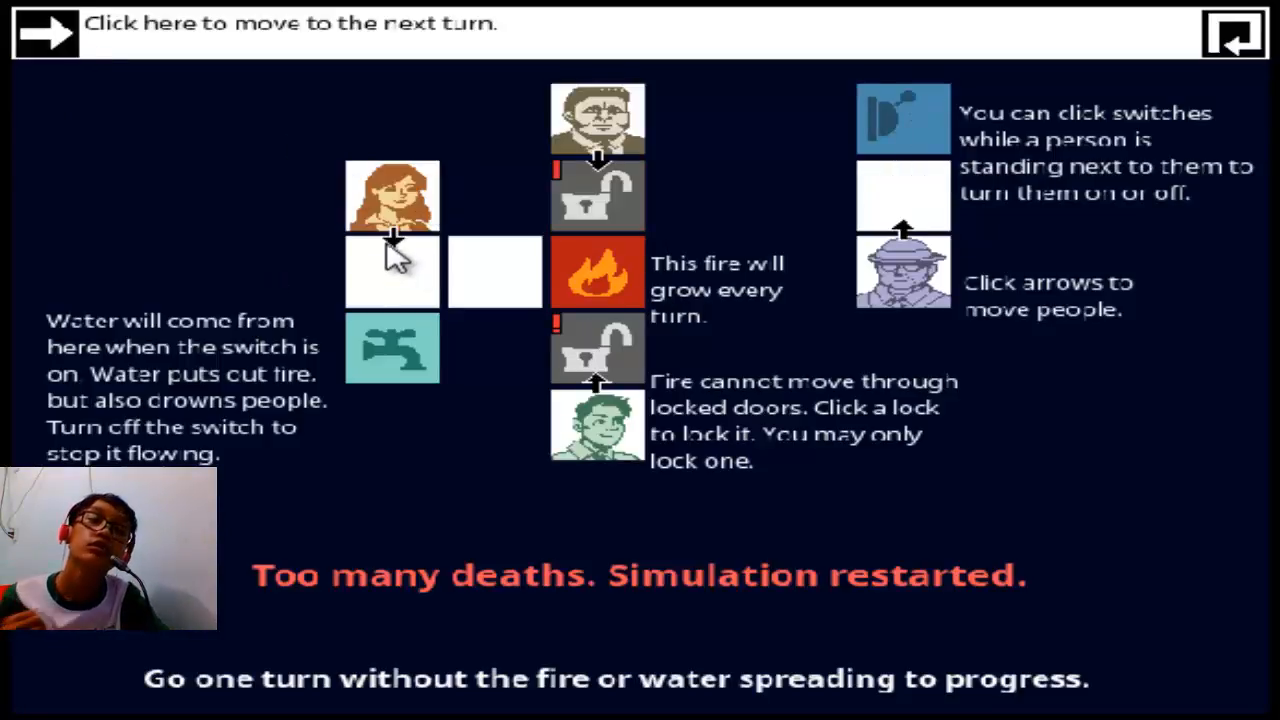
left_click(392, 272)
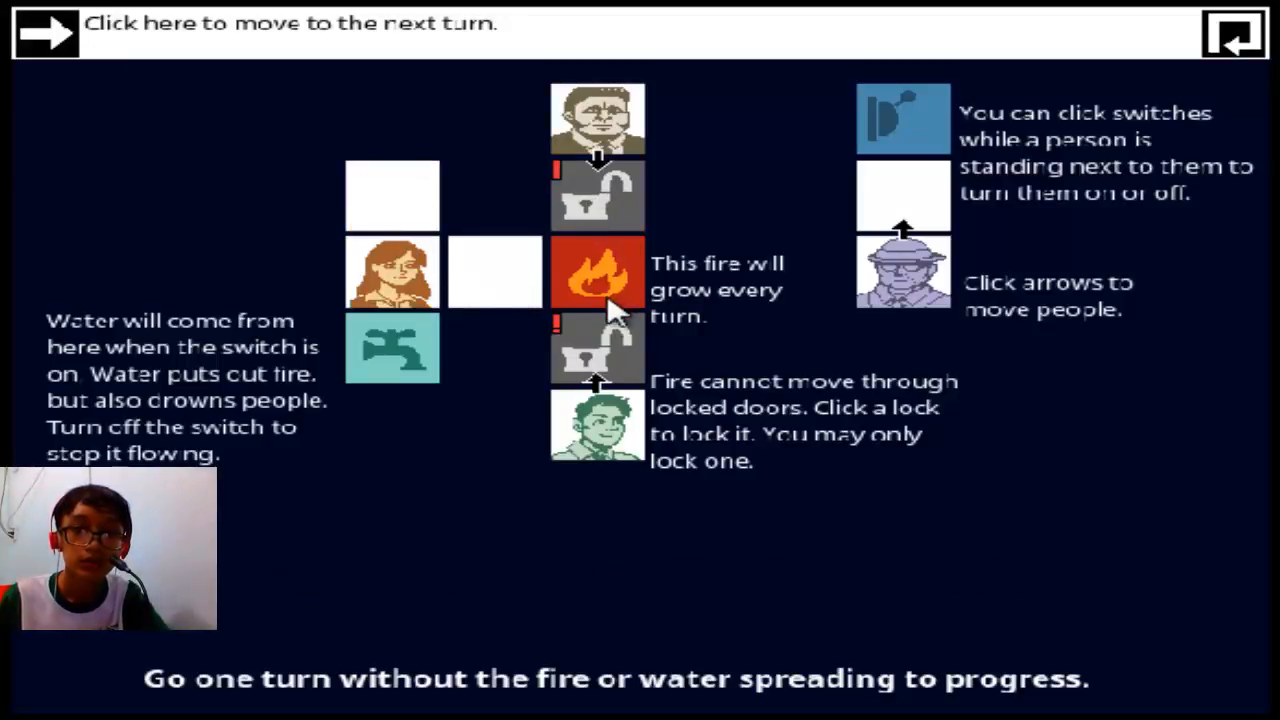
left_click(596, 196)
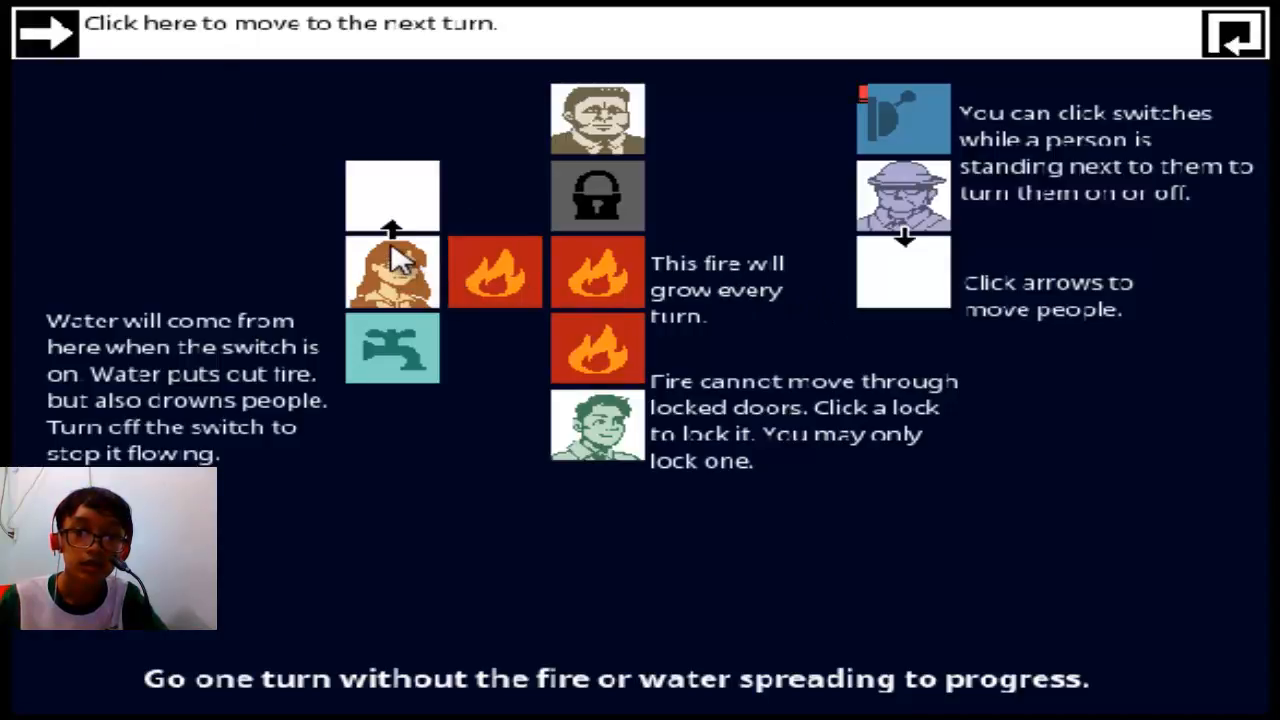
mouse_move(690, 262)
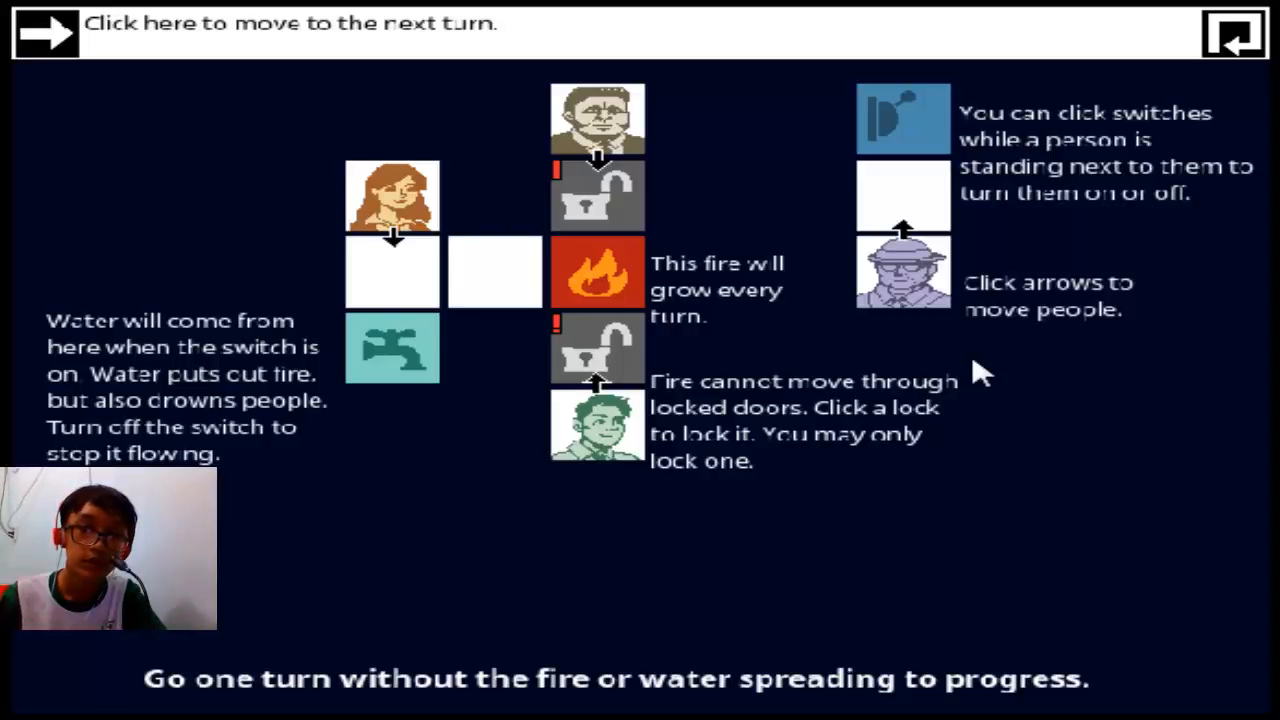
left_click(596, 196)
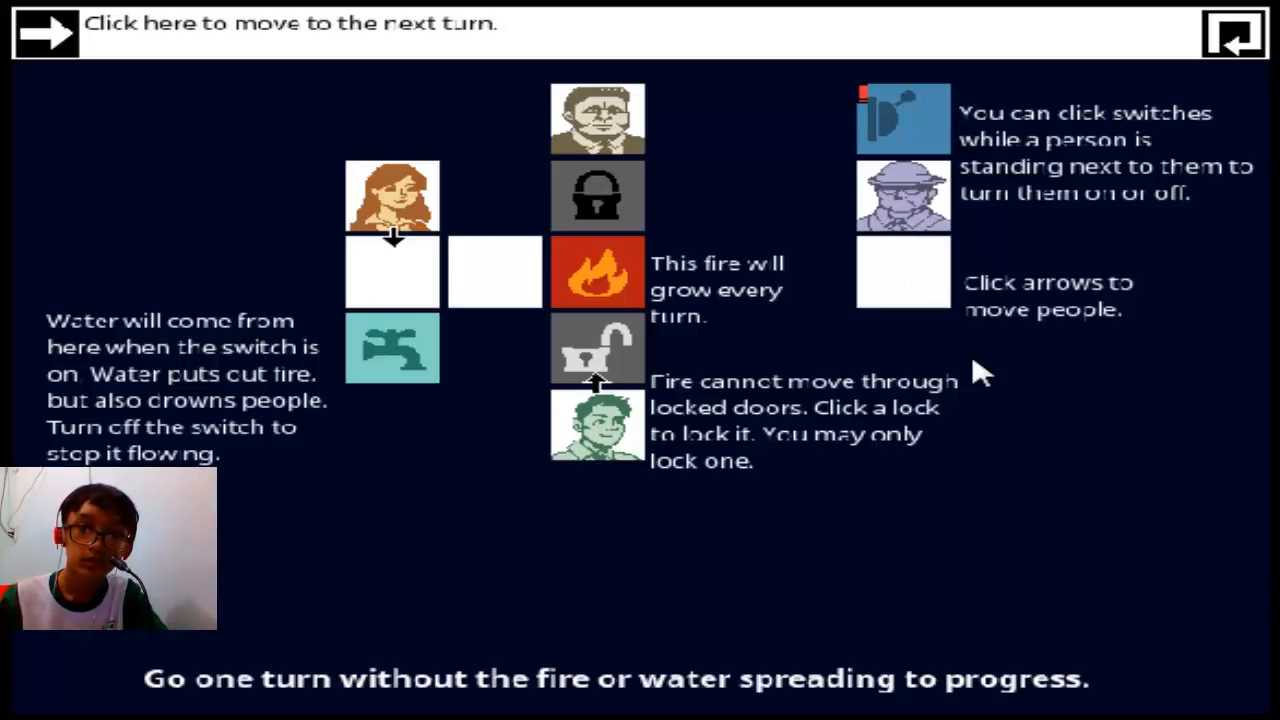
left_click(904, 118)
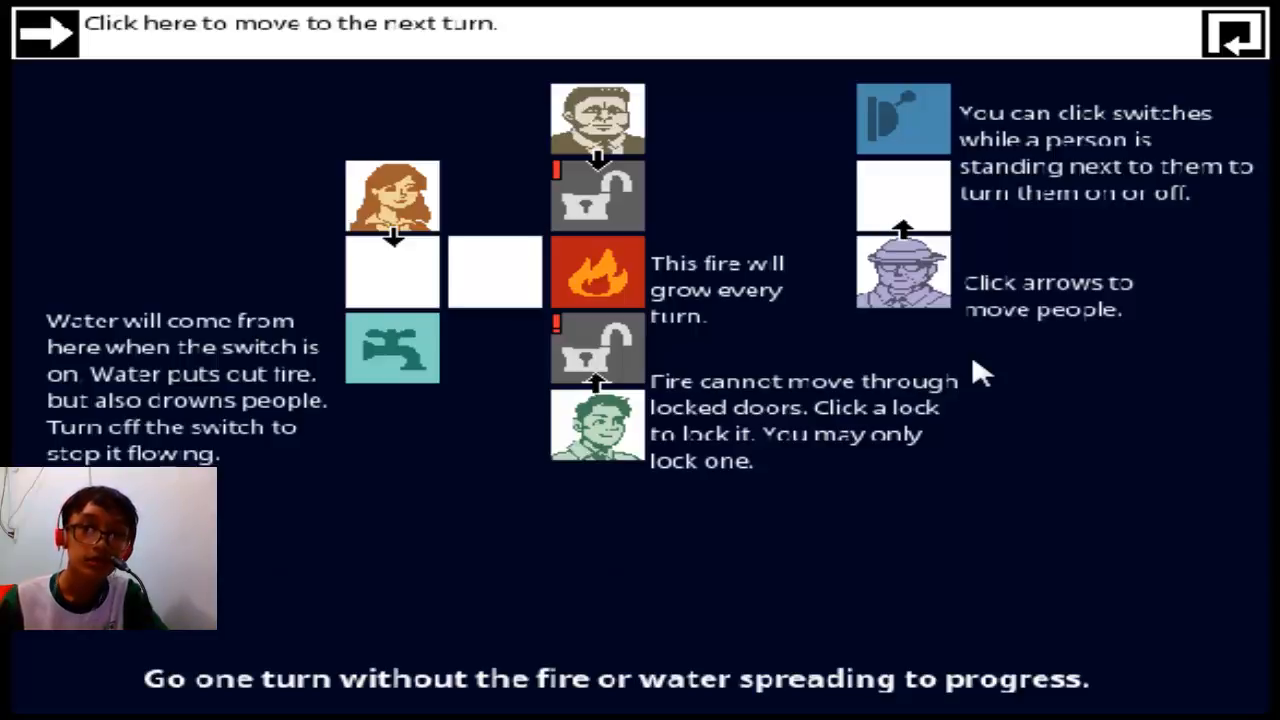
Lock the lower door, send the old man to the switch and advance turns until the puzzle resolves
left_click(596, 348)
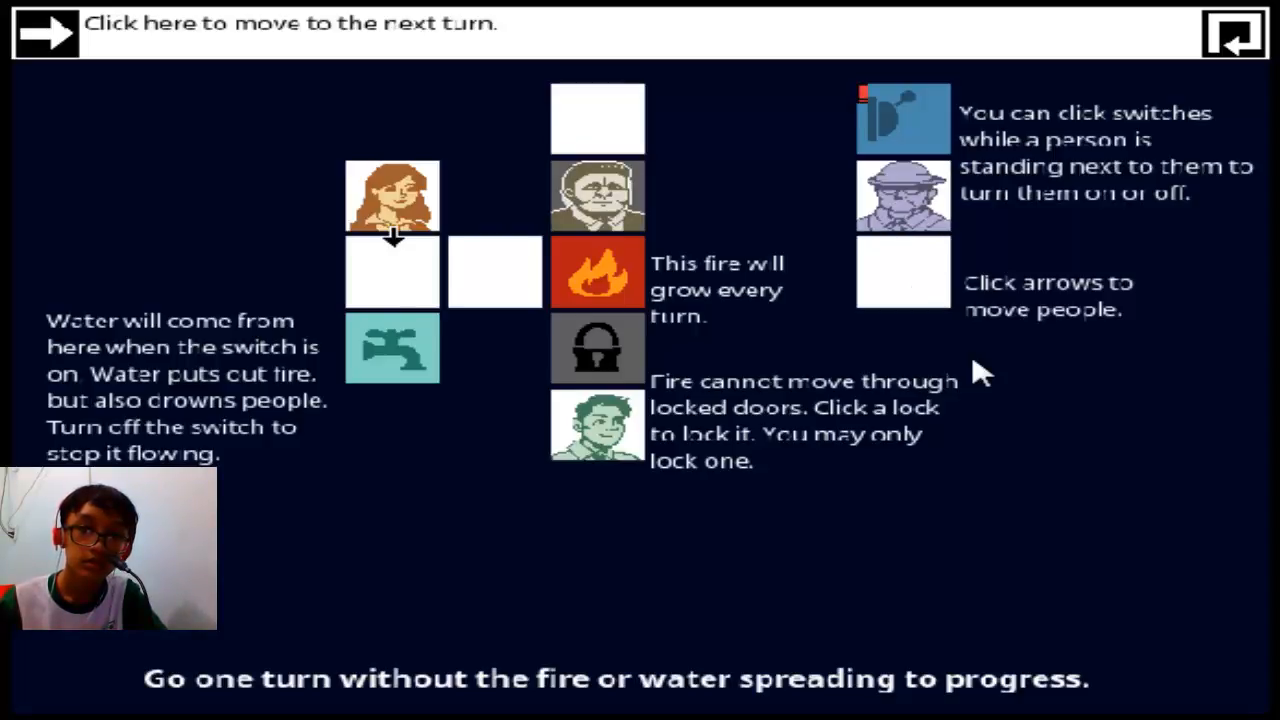
left_click(902, 118)
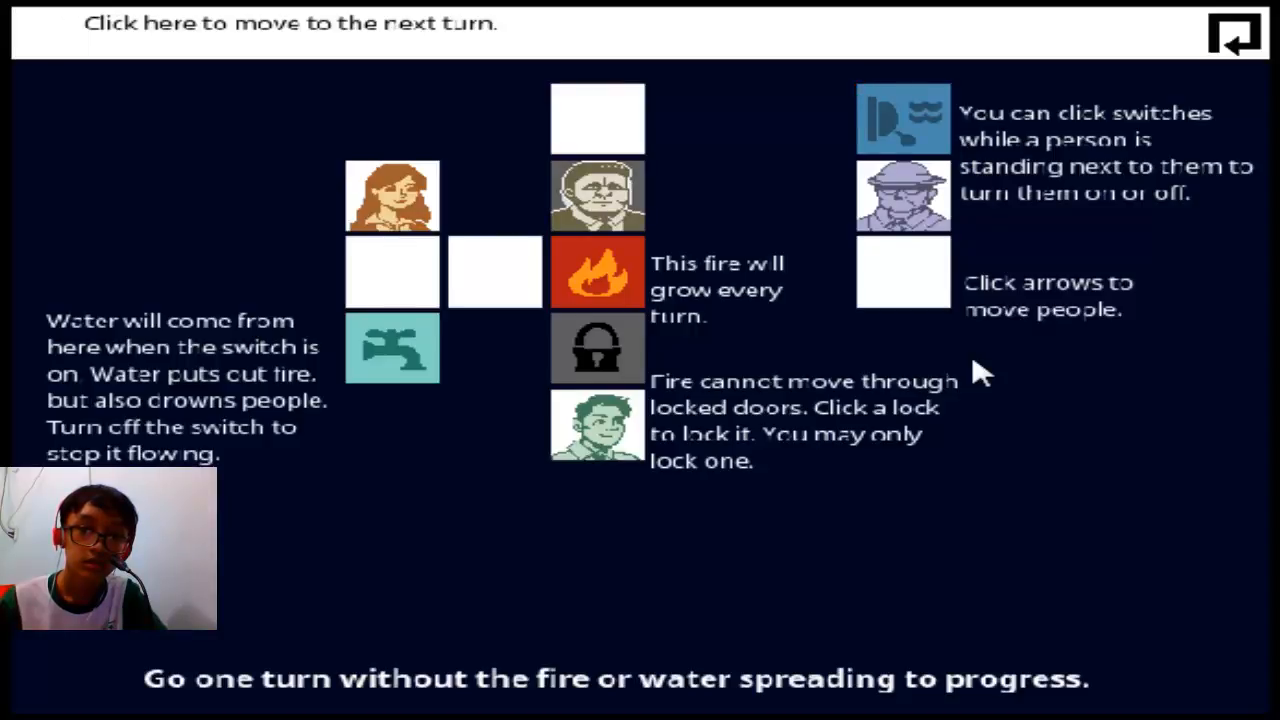
left_click(1226, 36)
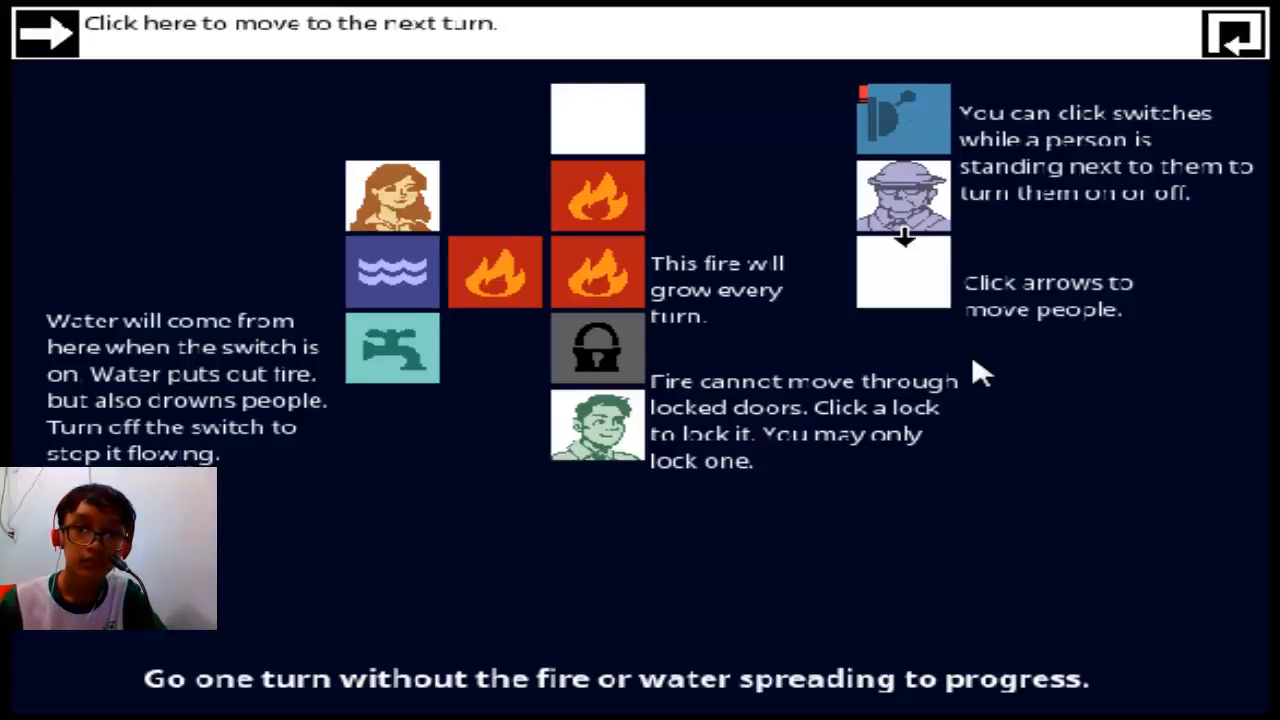
left_click(46, 36)
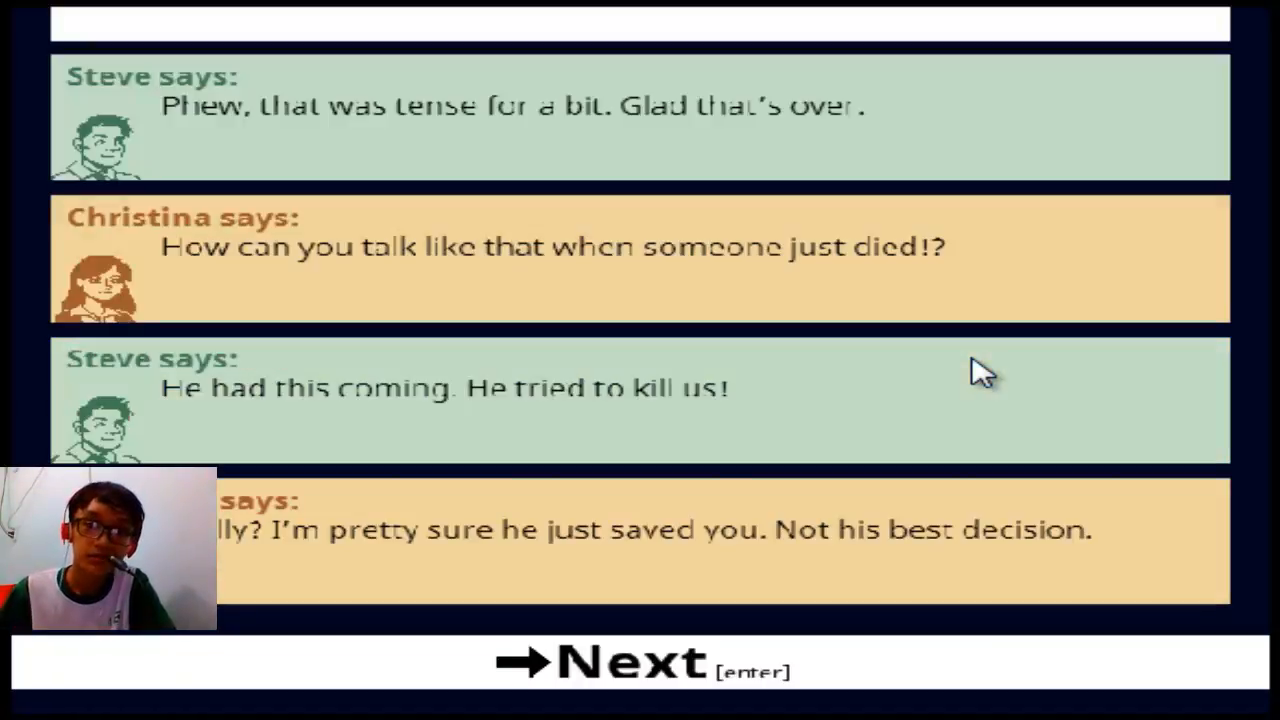
Read through the survivors' standoff until the security system demands the visitor's orders
key("enter")
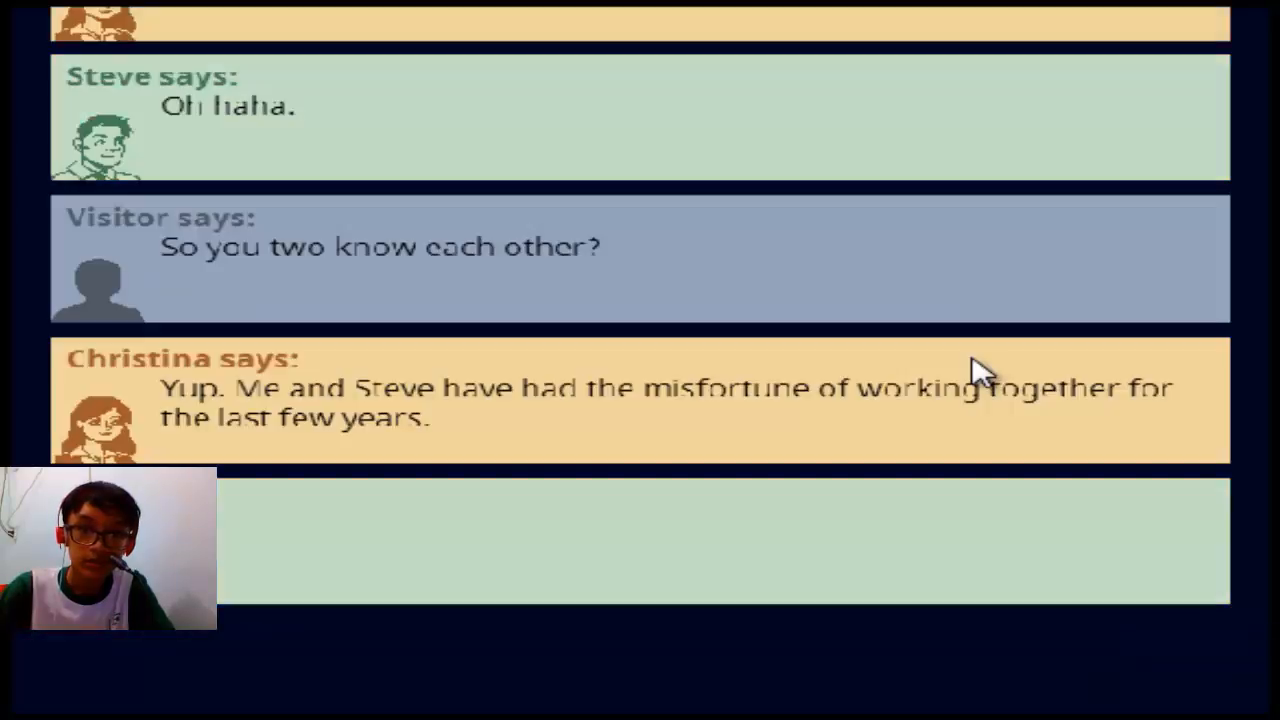
key("enter")
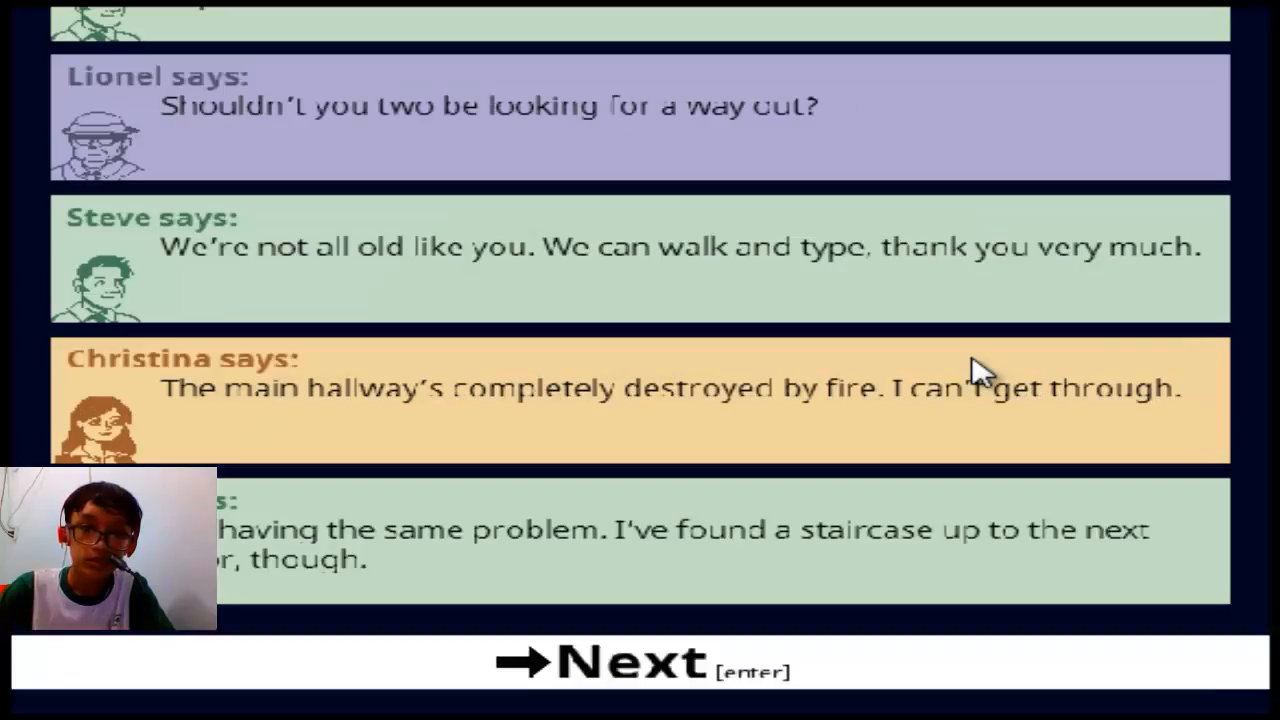
key("enter")
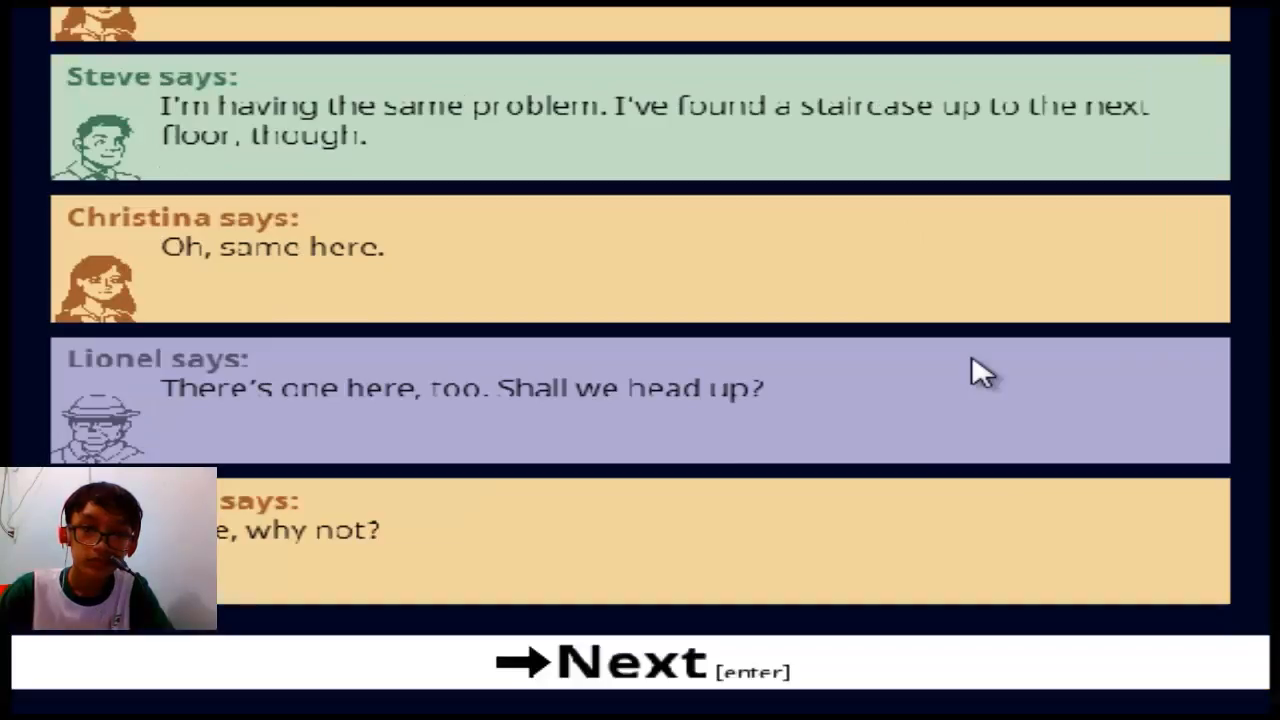
key("enter")
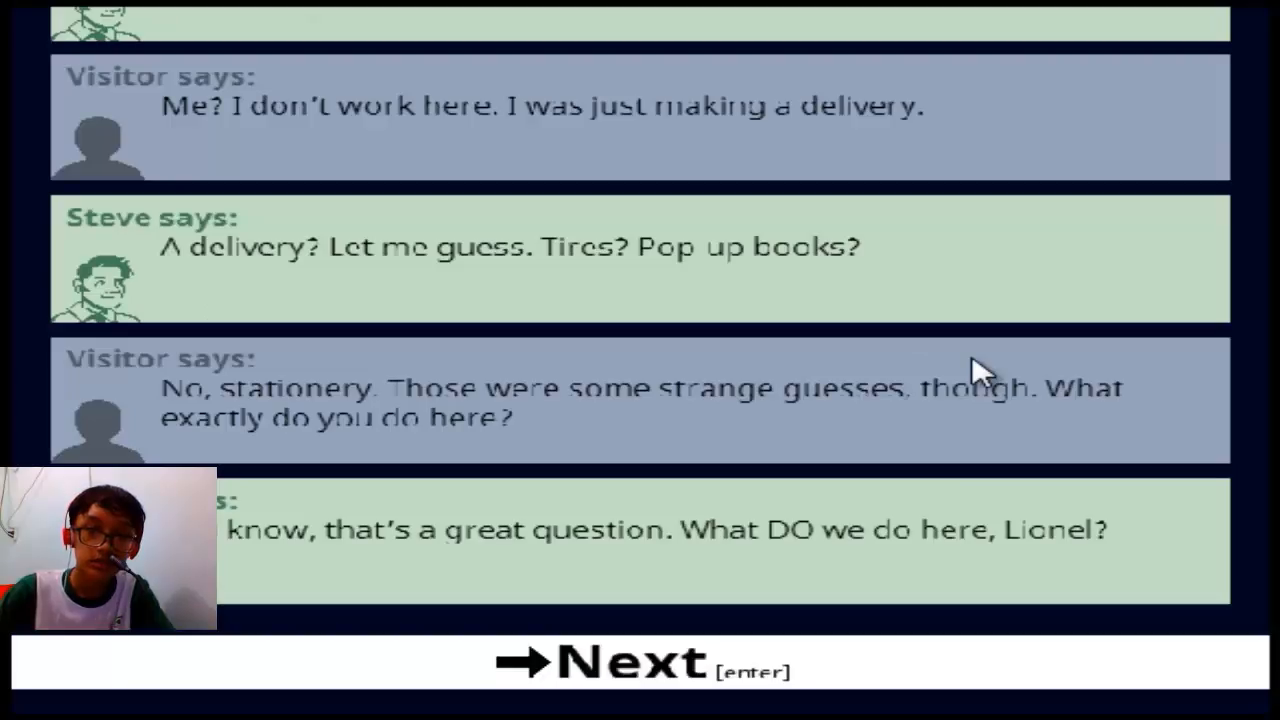
key("enter")
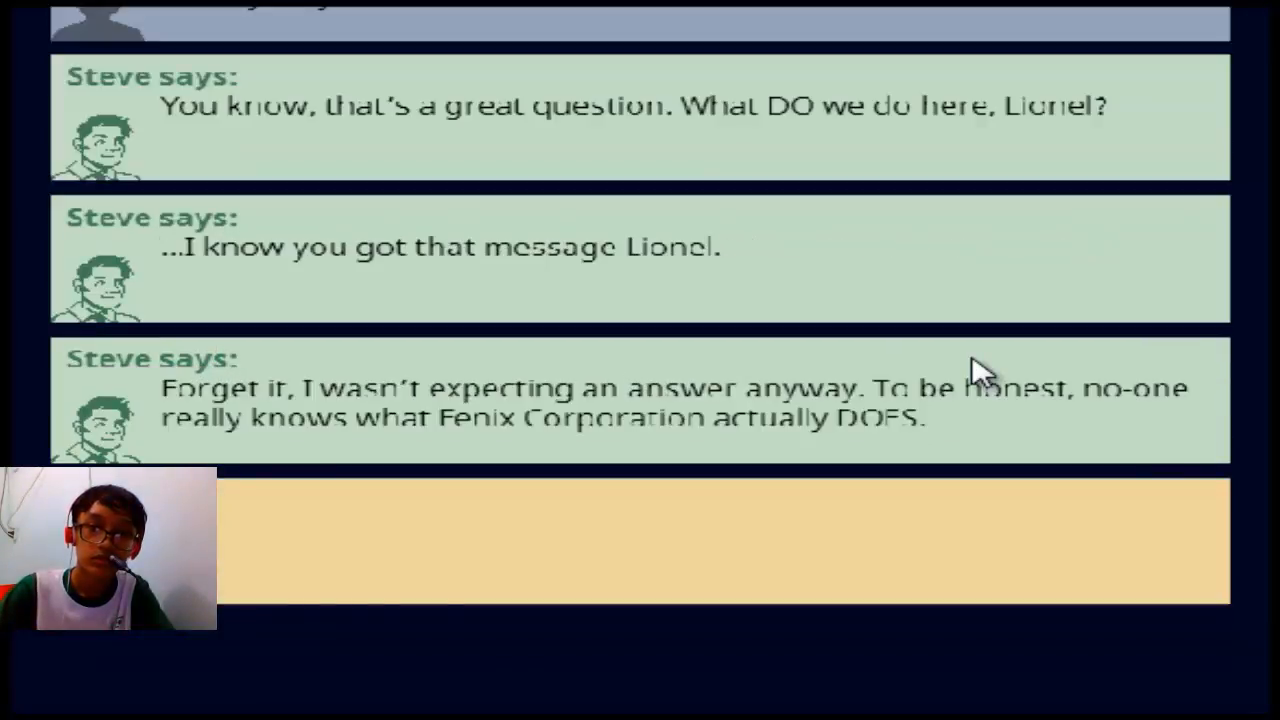
key("enter")
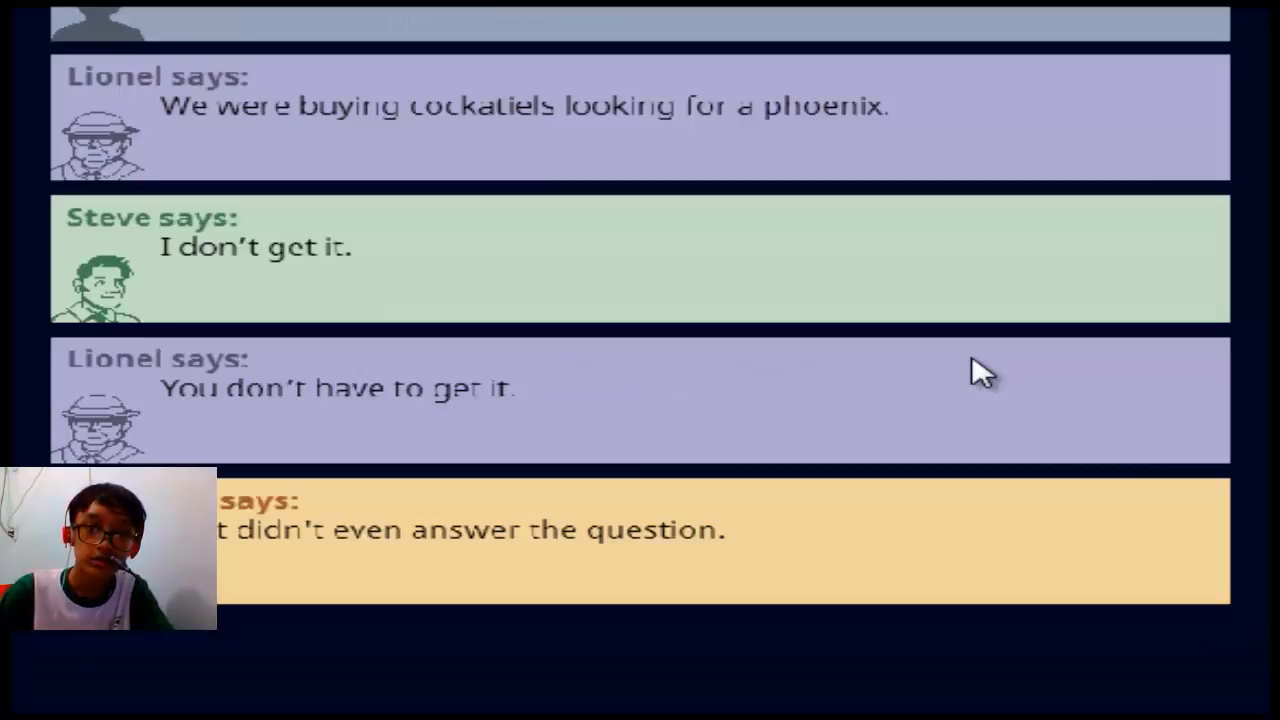
key("enter")
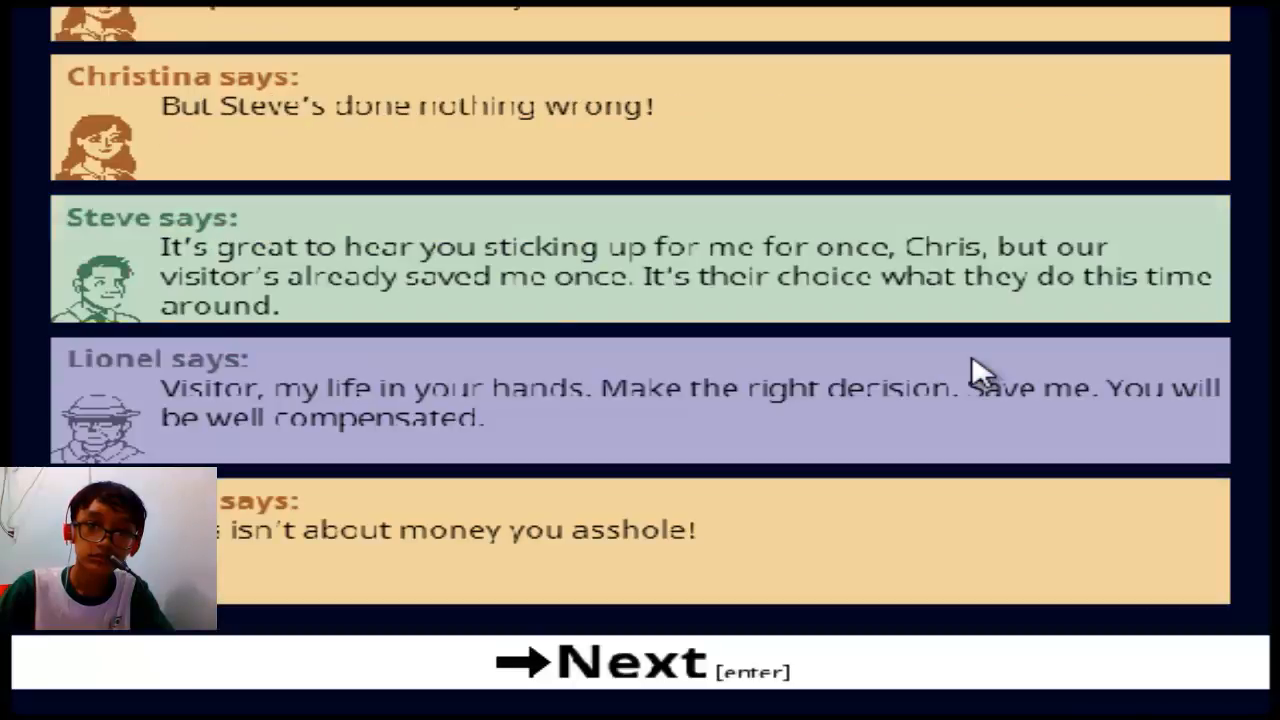
key("enter")
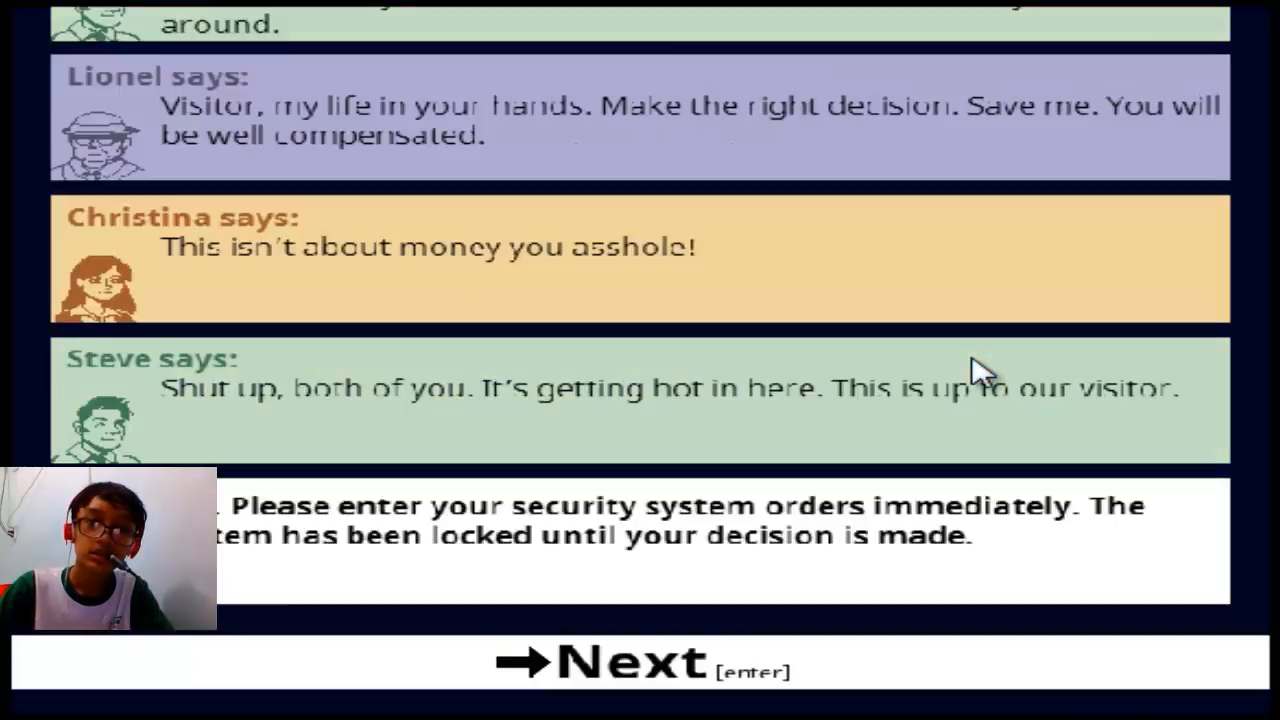